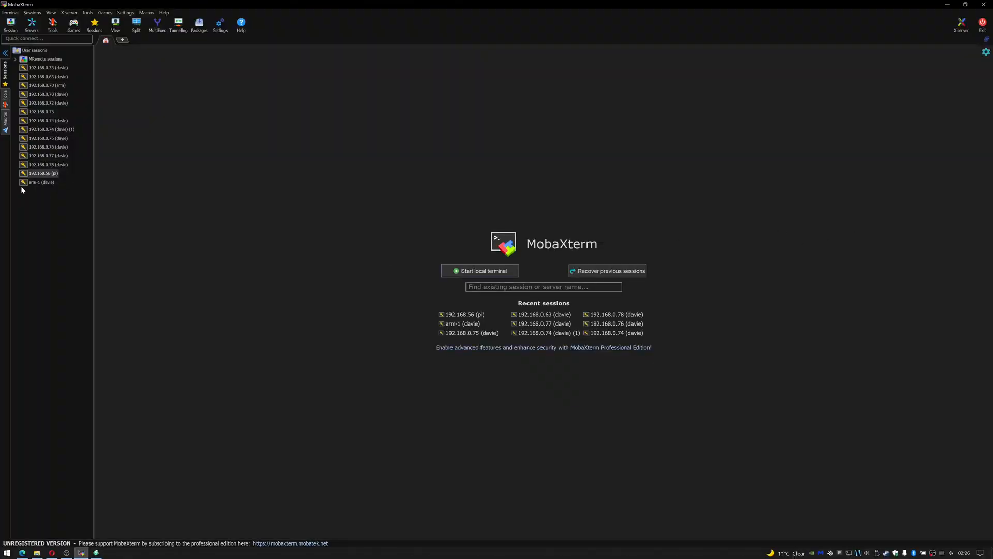
{"action": "mouse_move", "coordinate": [43, 173]}
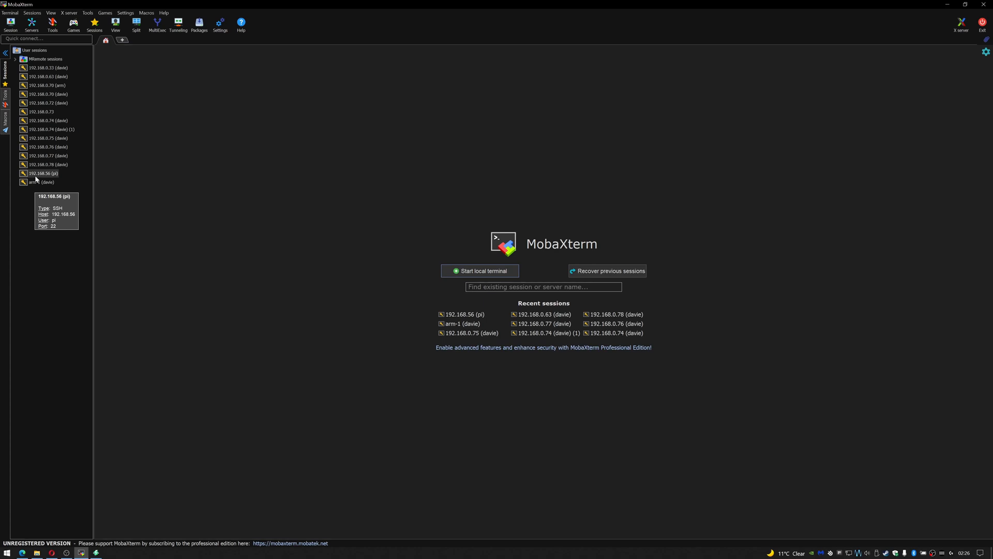
- Launch the saved SSH session '192.168.56 (pi)' from the Sessions sidebar
{"action": "double_click", "coordinate": [43, 172]}
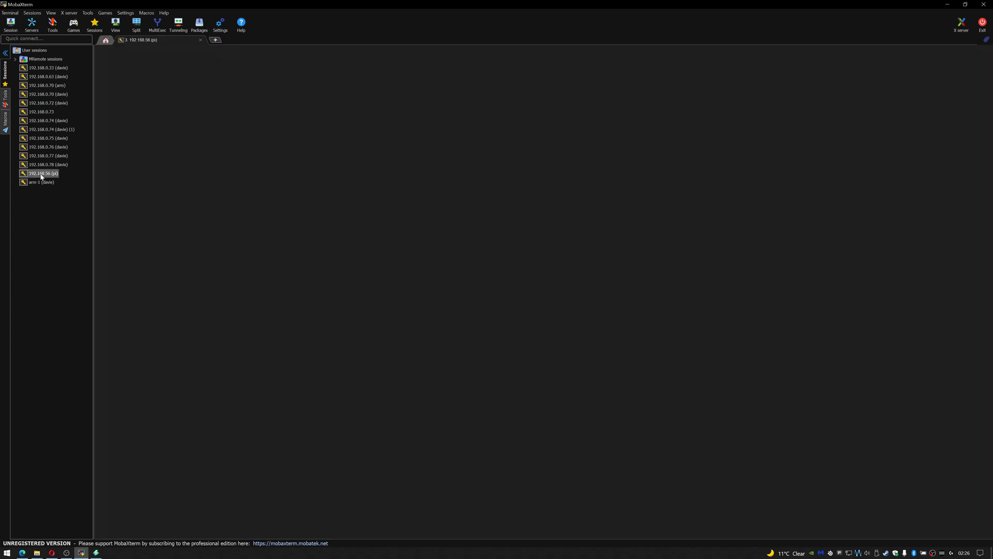
- Switch to root with sudo su and stop the transmission-daemon service
{"action": "double_click", "coordinate": [43, 173]}
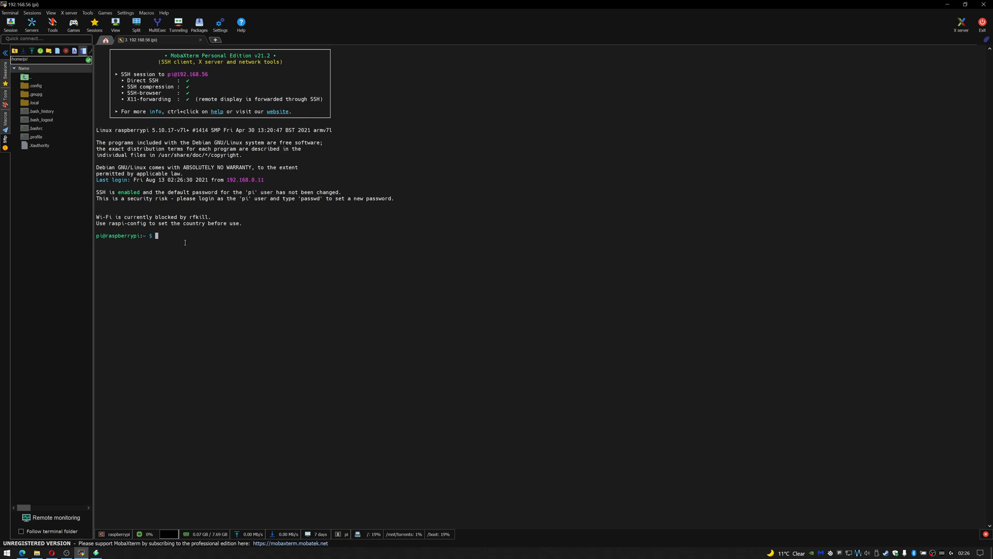
{"action": "type", "text": "s"}
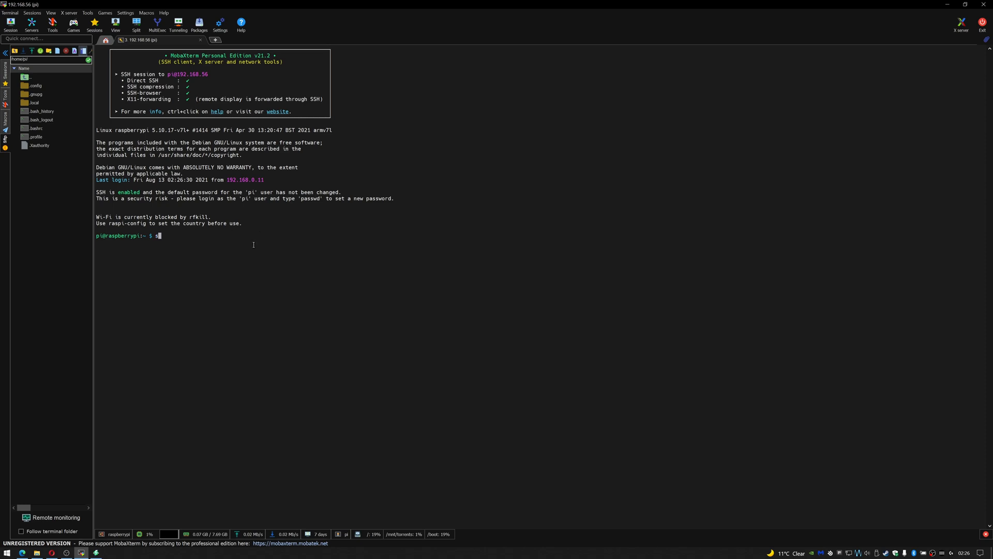
{"action": "type", "text": "udo us"}
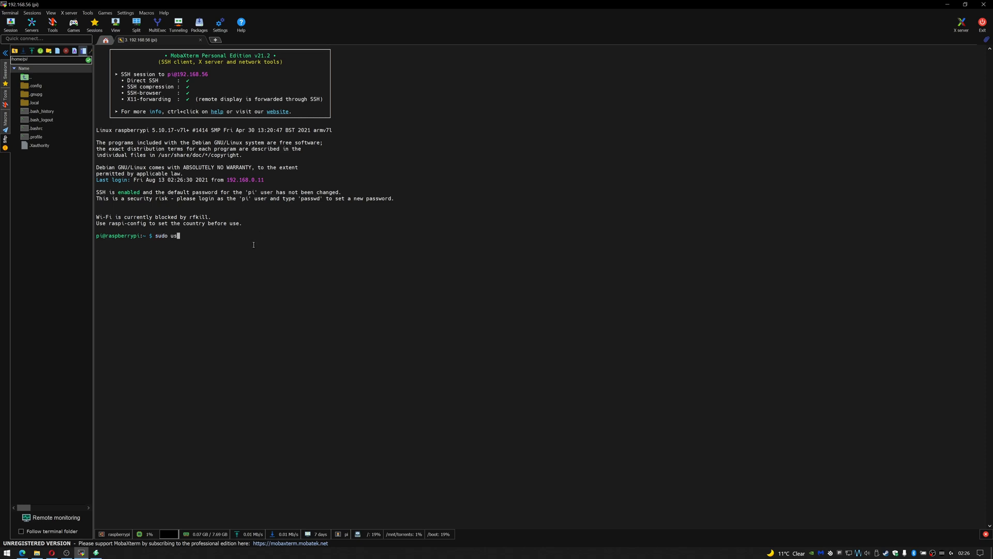
{"action": "key", "text": "Return"}
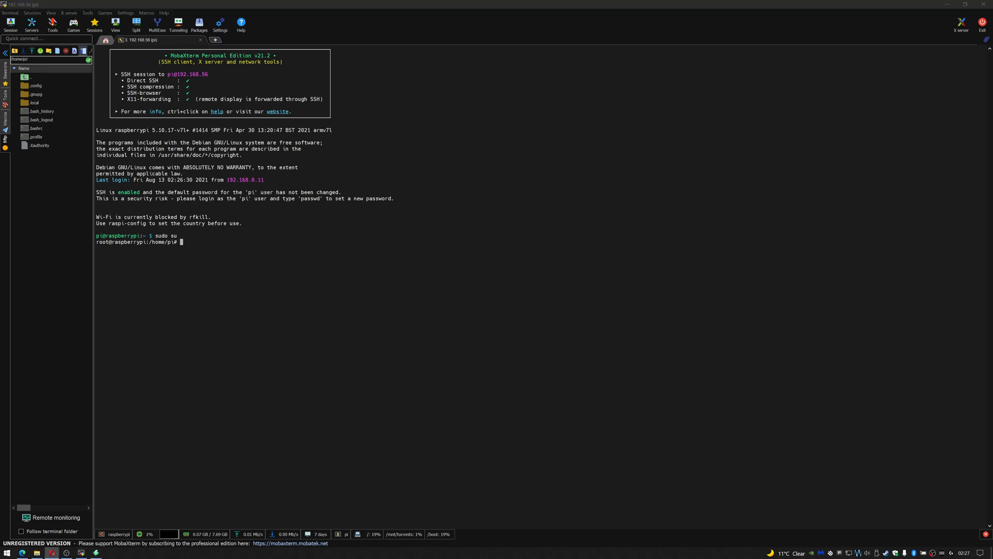
{"action": "mouse_move", "coordinate": [497, 355]}
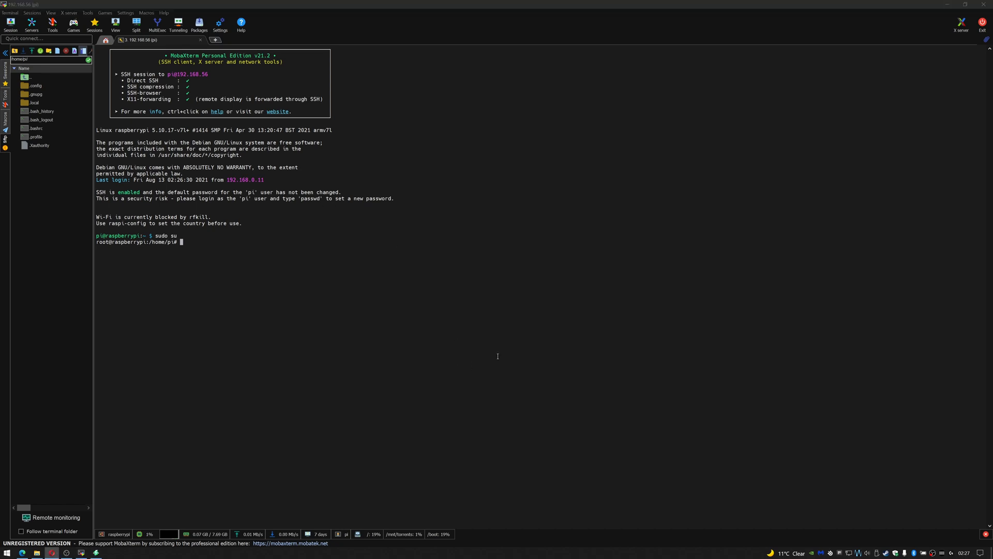
{"action": "mouse_move", "coordinate": [503, 305]}
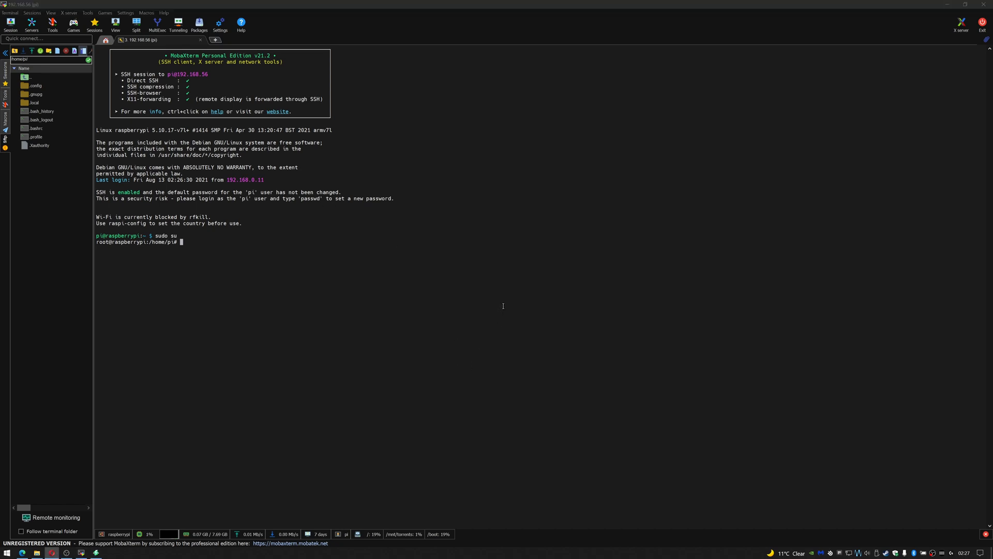
{"action": "type", "text": "sudo systemctl stop transmission-daemon"}
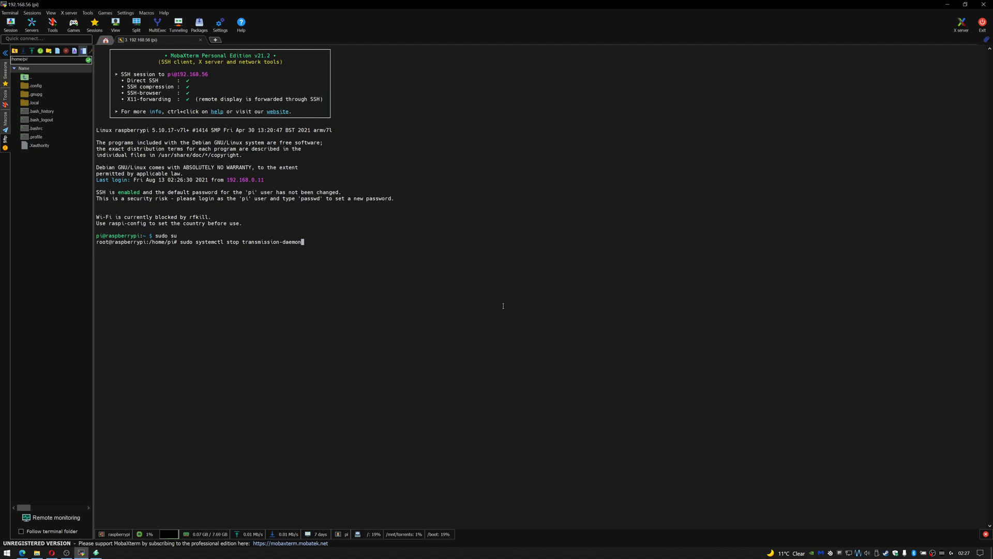
{"action": "key", "text": "Return"}
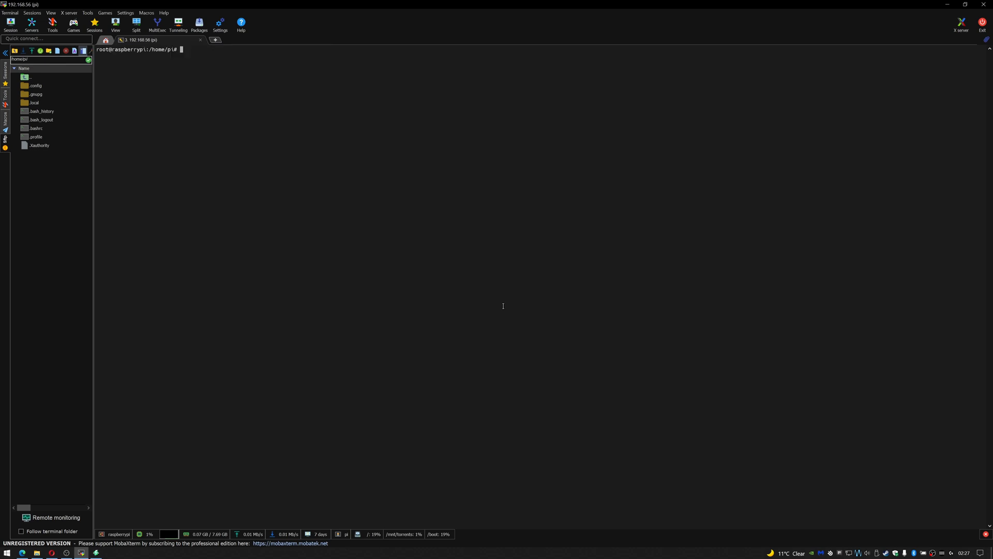
{"action": "mouse_move", "coordinate": [225, 189]}
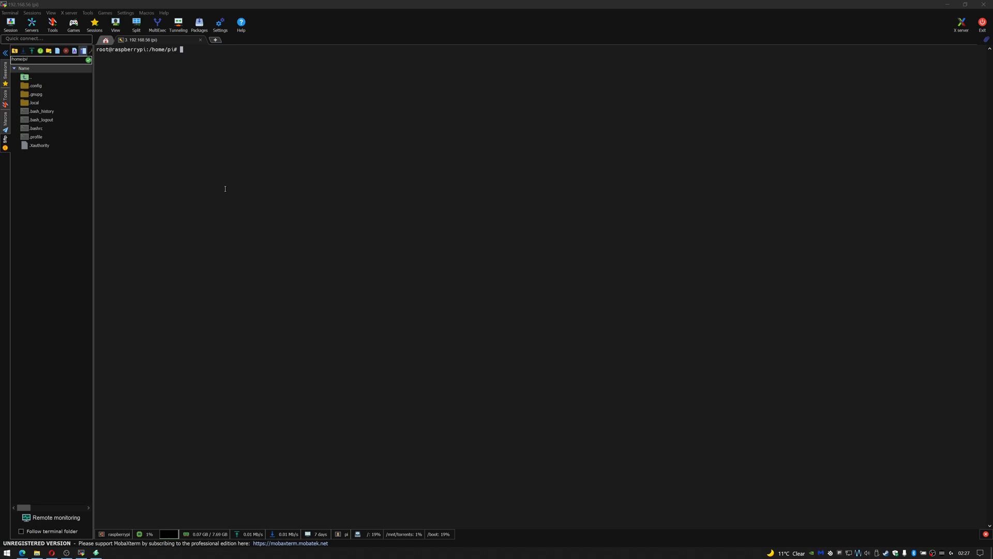
- Change into /mnt/torrents, delete test2.txt, and list what remains
{"action": "type", "text": "cd /mnt"}
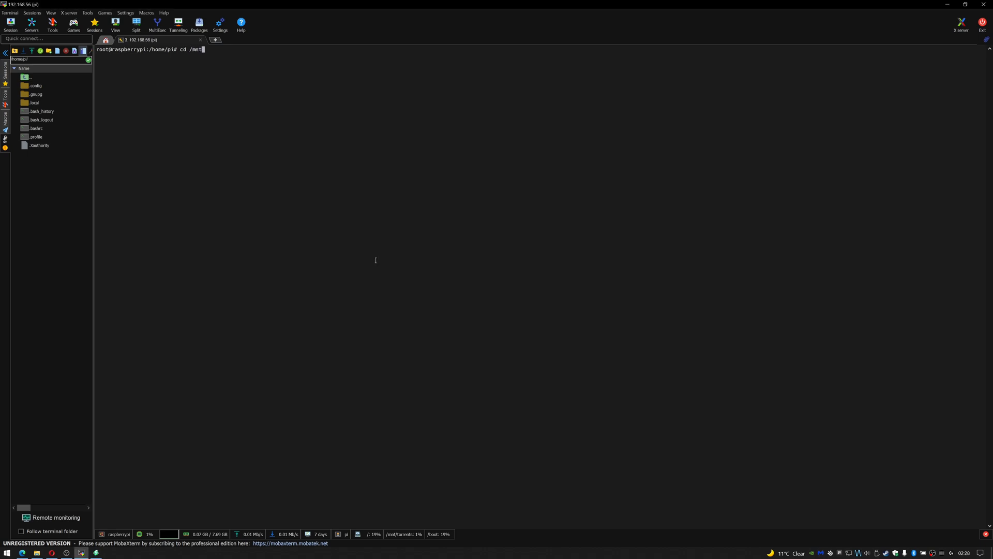
{"action": "key", "text": "Return"}
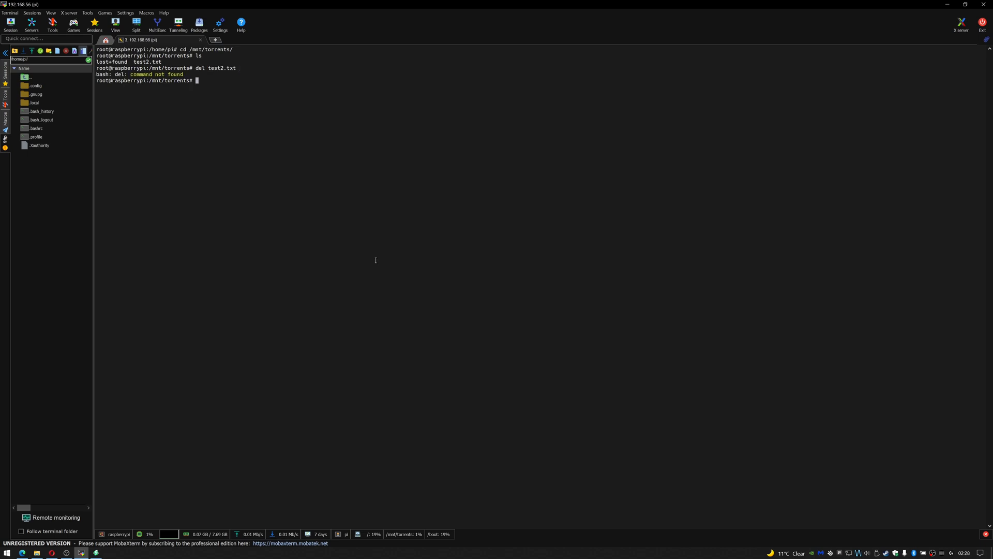
{"action": "type", "text": "rm t"}
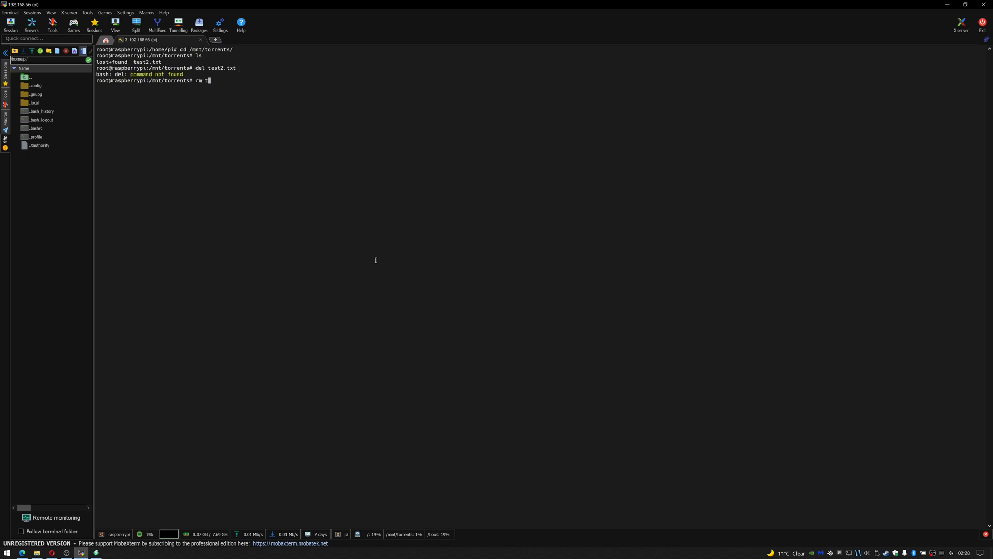
{"action": "key", "text": "Return"}
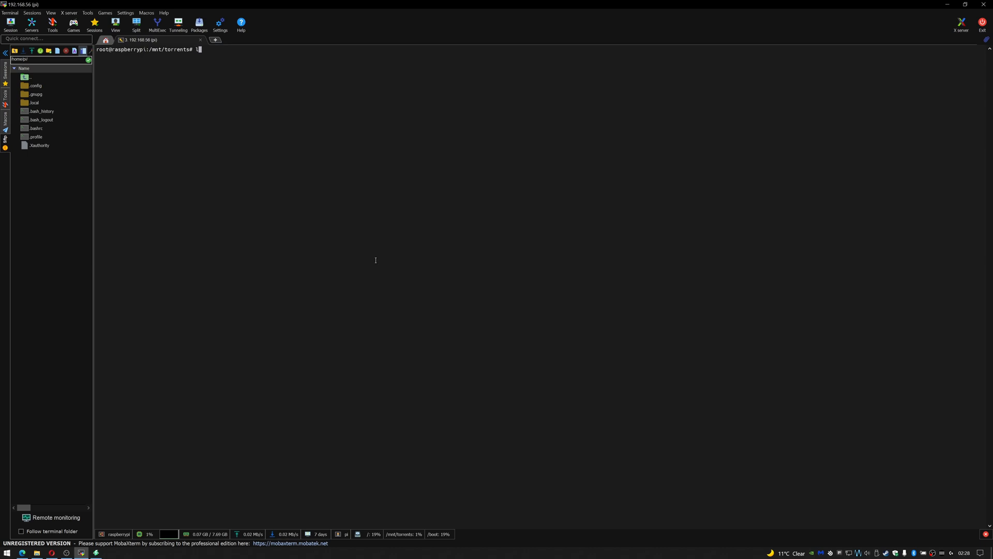
{"action": "key", "text": "Return"}
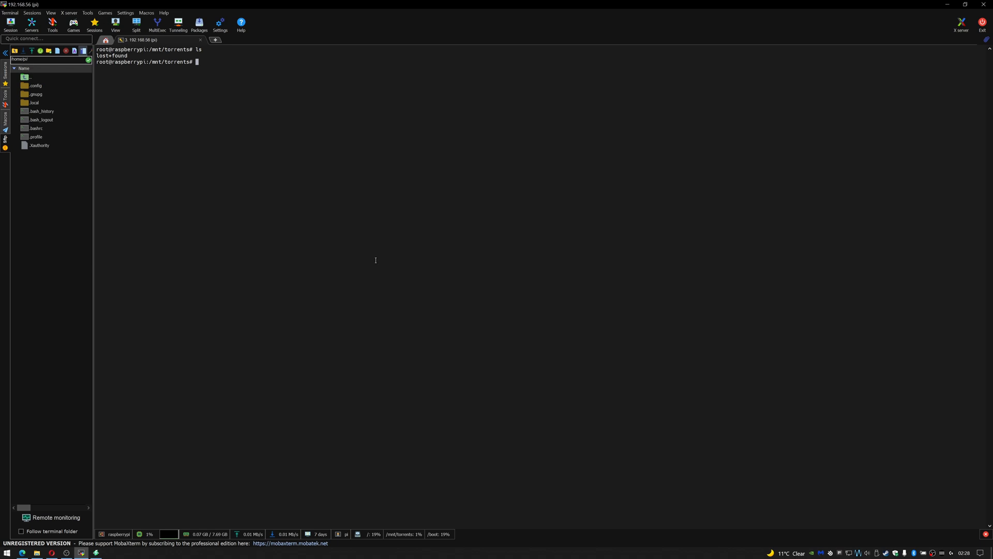
{"action": "mouse_move", "coordinate": [445, 269]}
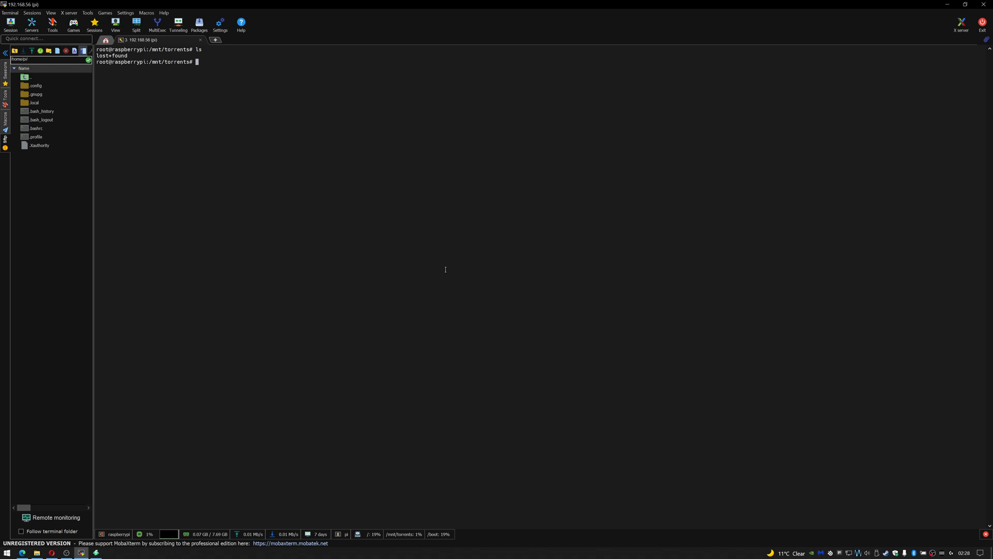
- Create the 'complete' and 'downloading' folders in /mnt/torrents and list them
{"action": "type", "text": "m"}
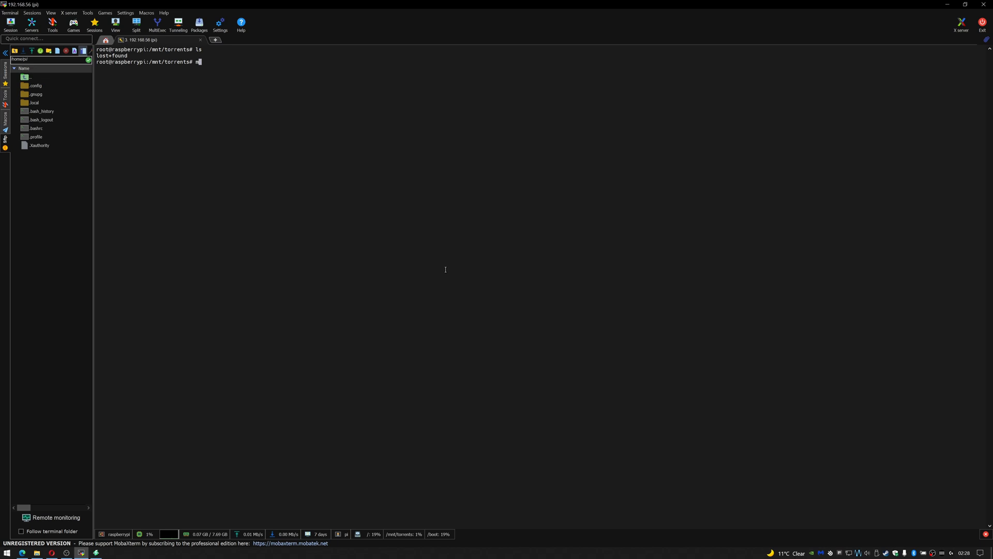
{"action": "key", "text": "Return"}
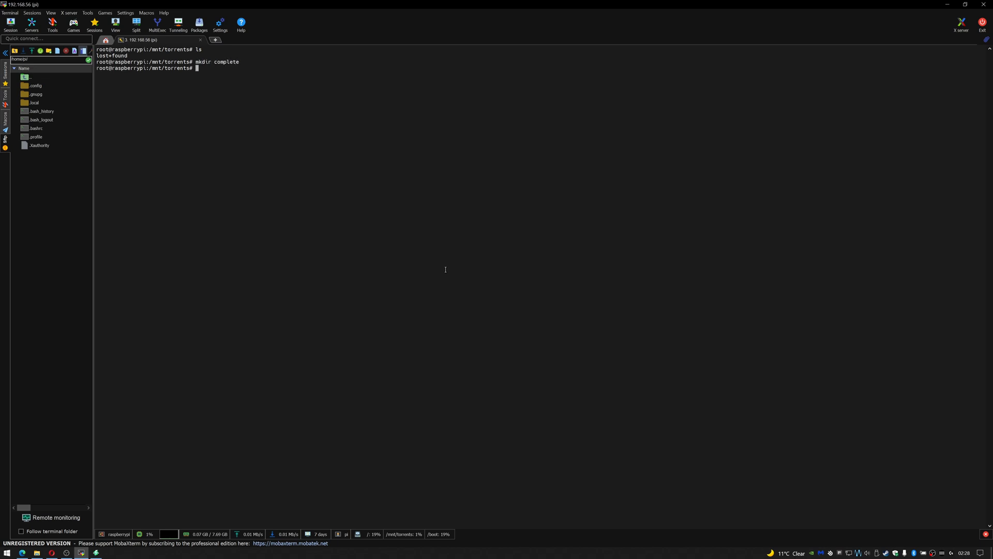
{"action": "type", "text": "mkdir downloading"}
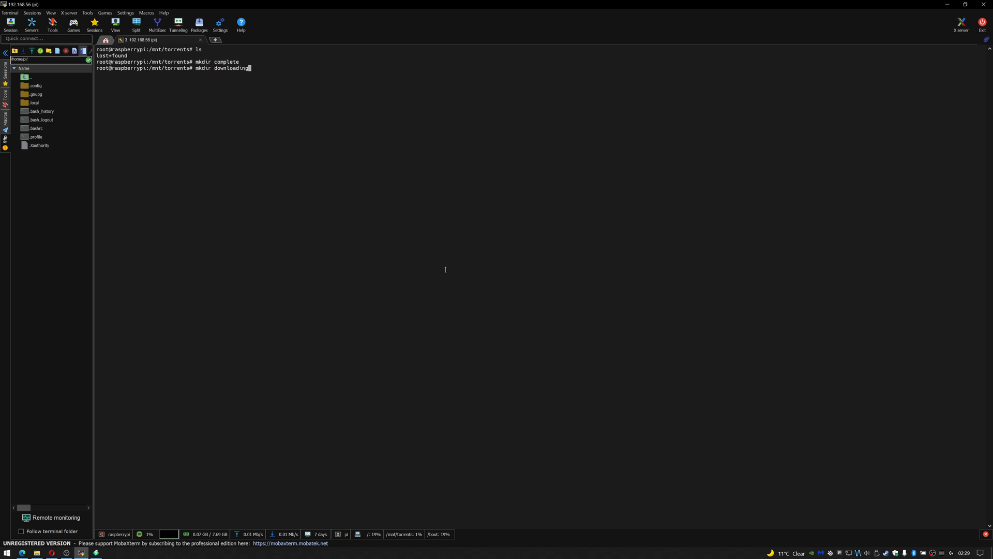
{"action": "key", "text": "Return"}
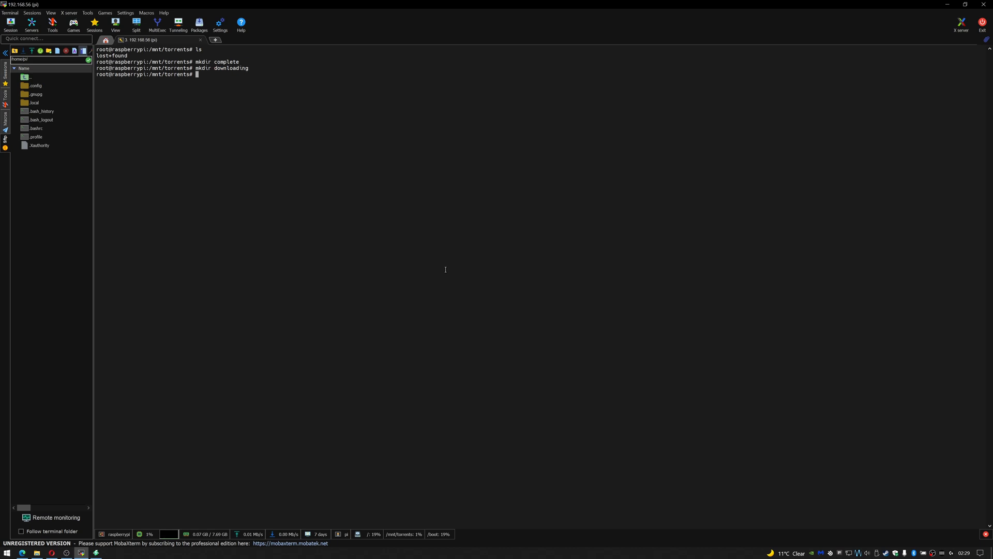
{"action": "key", "text": "Return"}
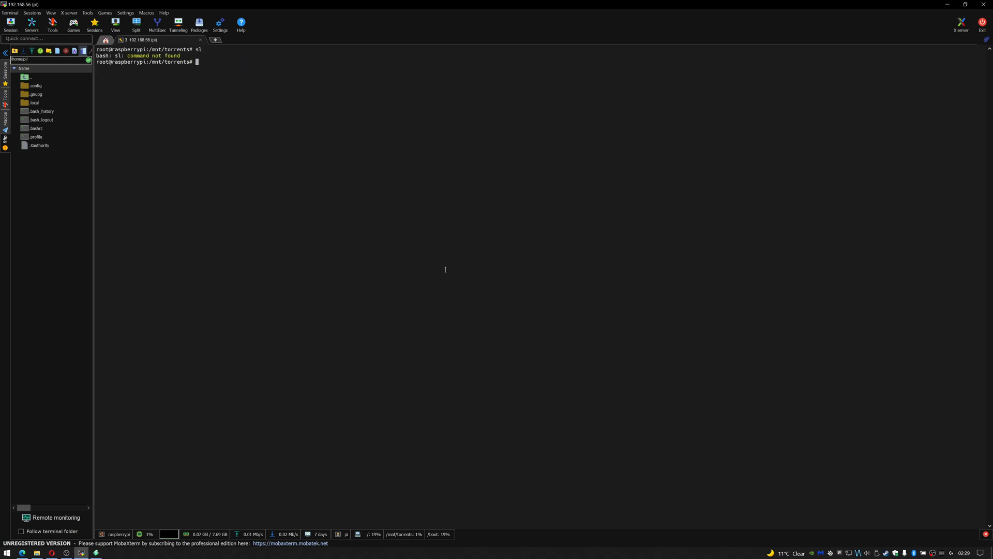
{"action": "key", "text": "Return"}
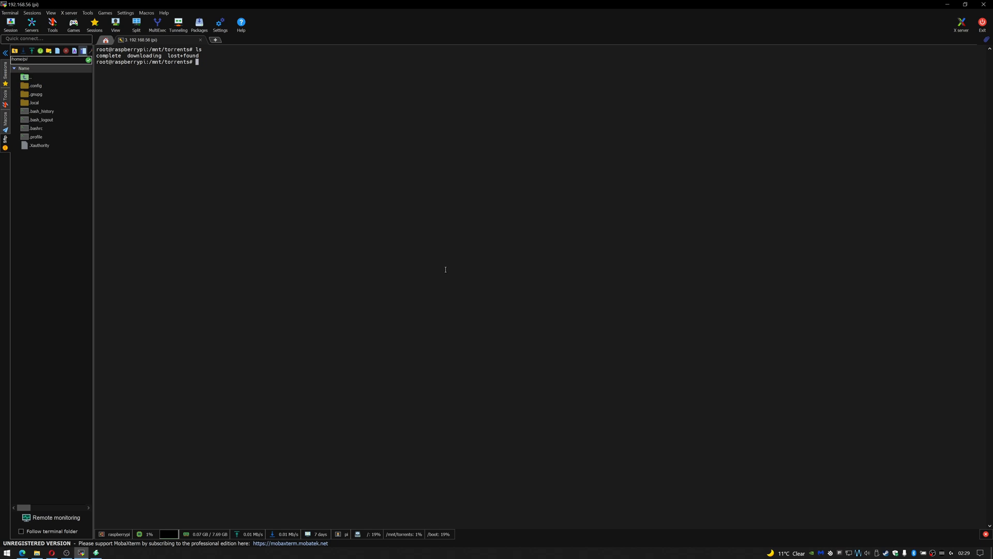
- Recursively chown /mnt/torrents/complete and /mnt/torrents/downloading to pi:pi
{"action": "type", "text": "sudo chown"}
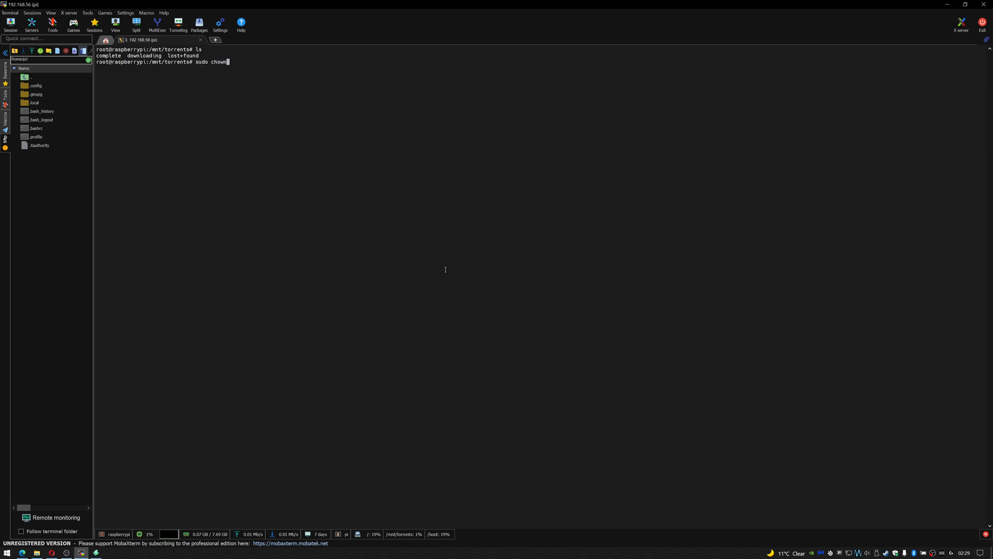
{"action": "type", "text": "-R"}
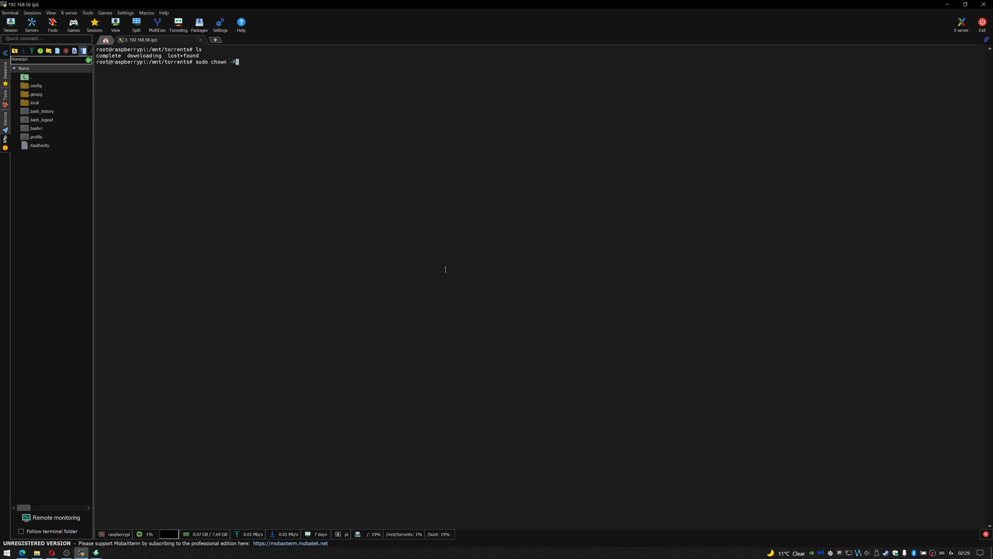
{"action": "type", "text": "pi"}
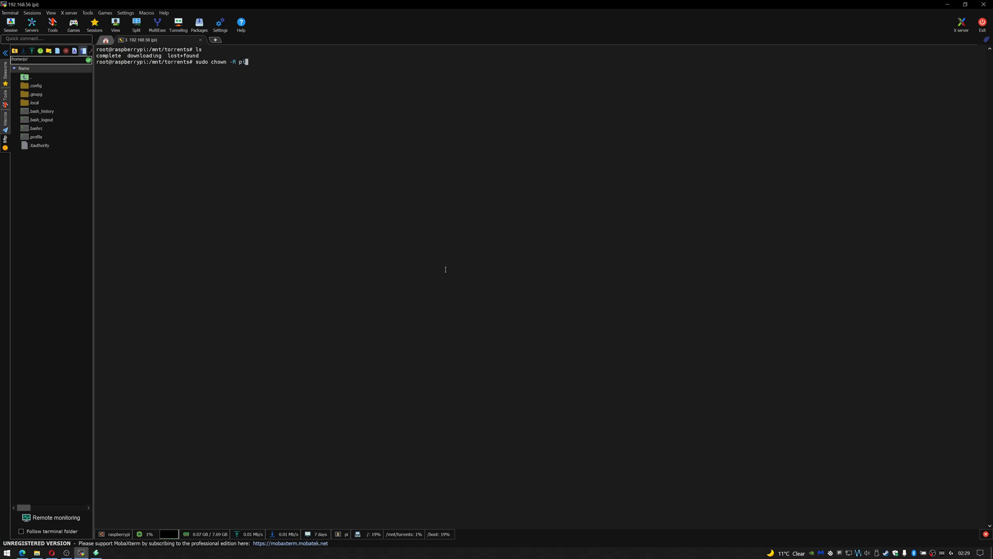
{"action": "type", "text": ":pi"}
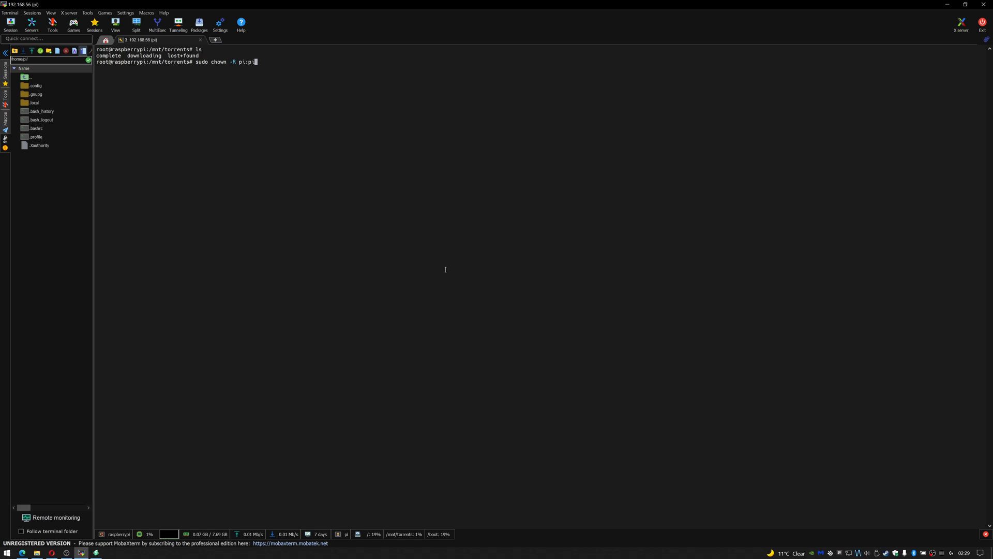
{"action": "type", "text": "/"}
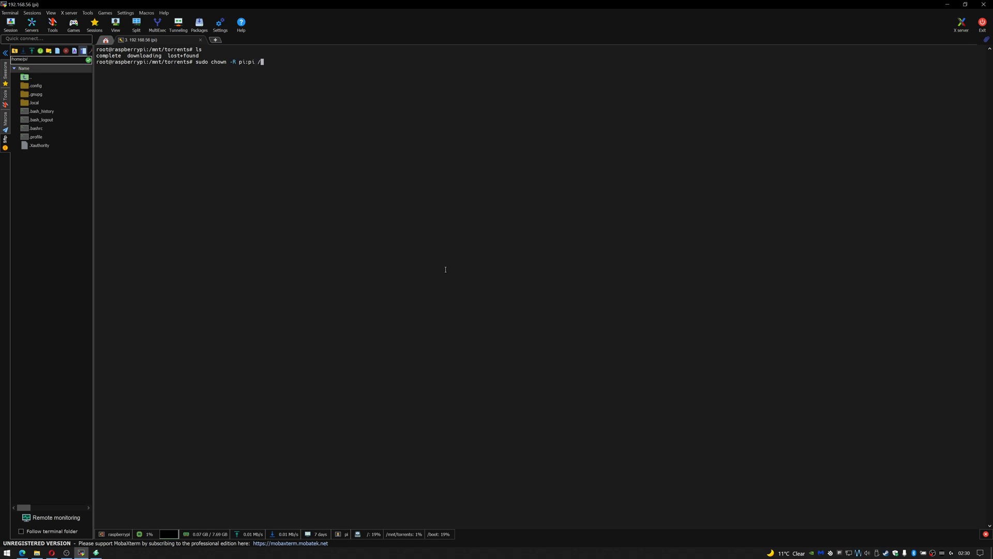
{"action": "type", "text": "mnt/torrents/complete"}
{"action": "type", "text": "sudo chown -R pi:pi /mnt/torrents/downloading/"}
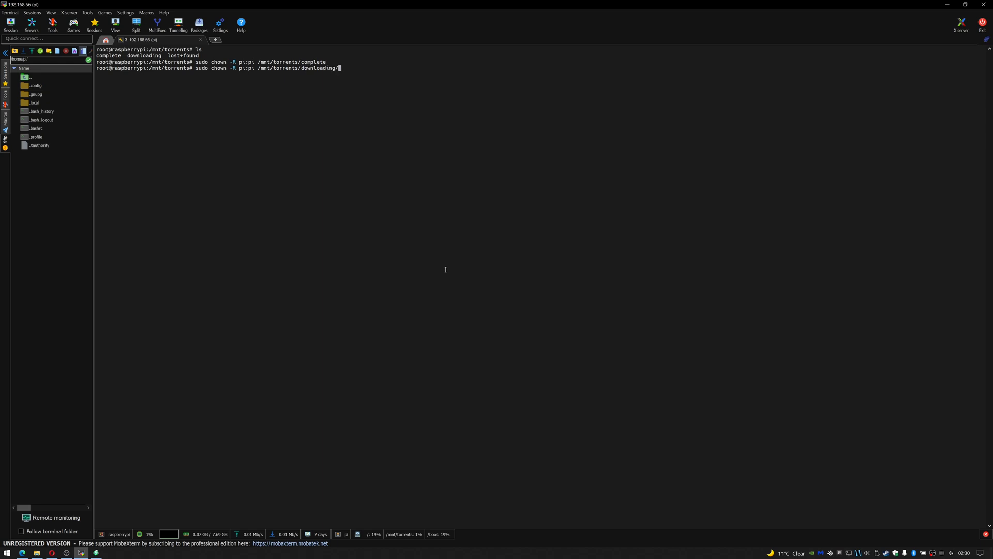
{"action": "key", "text": "Return"}
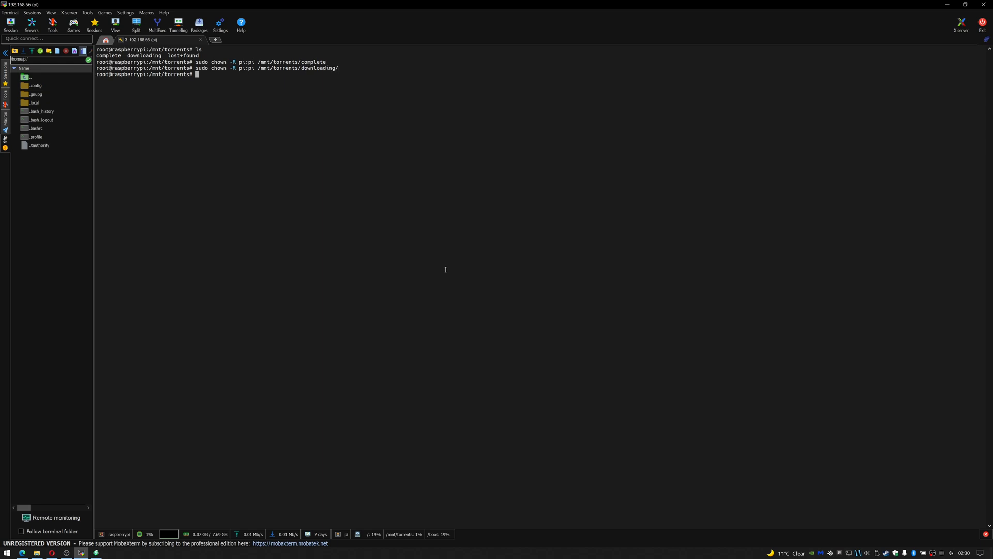
{"action": "mouse_move", "coordinate": [379, 180]}
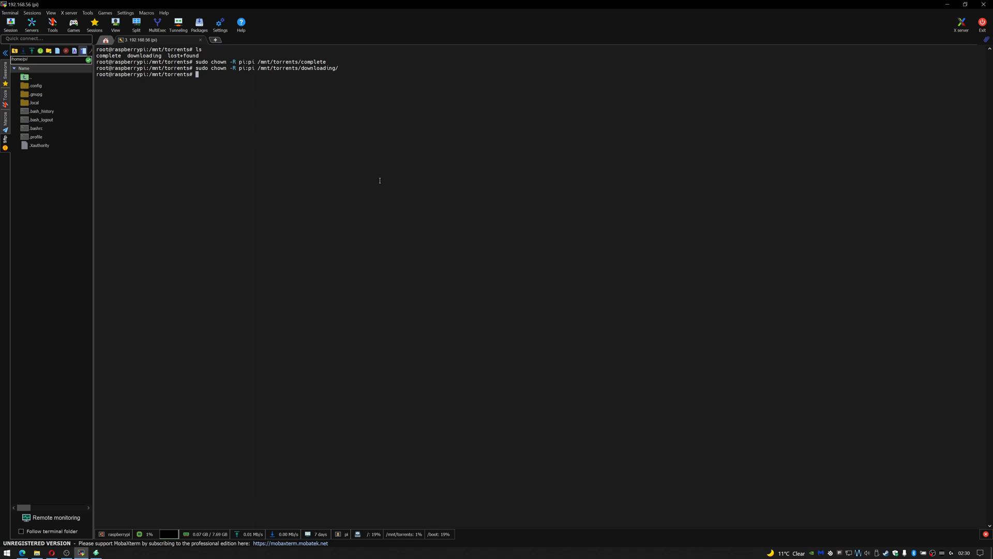
{"action": "mouse_move", "coordinate": [367, 220]}
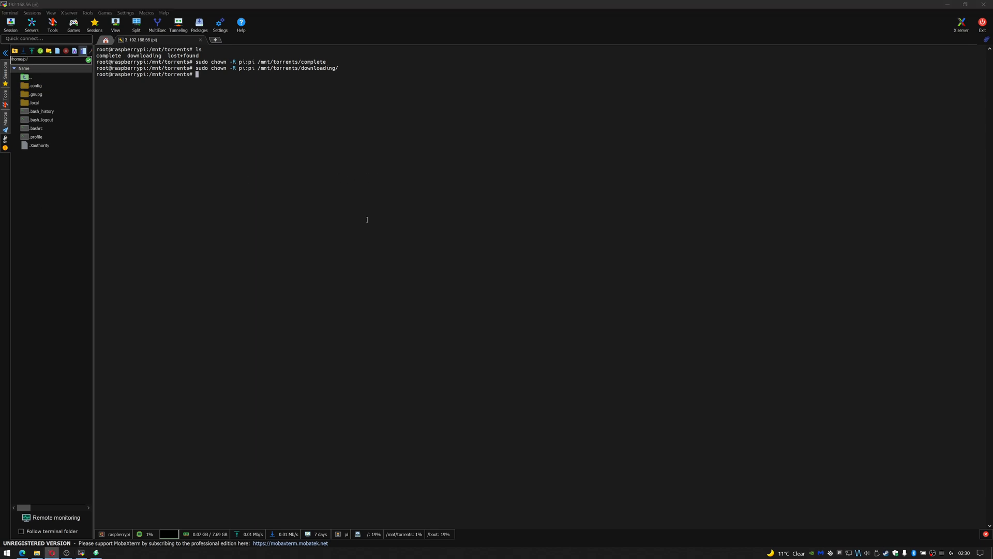
{"action": "mouse_move", "coordinate": [374, 217]}
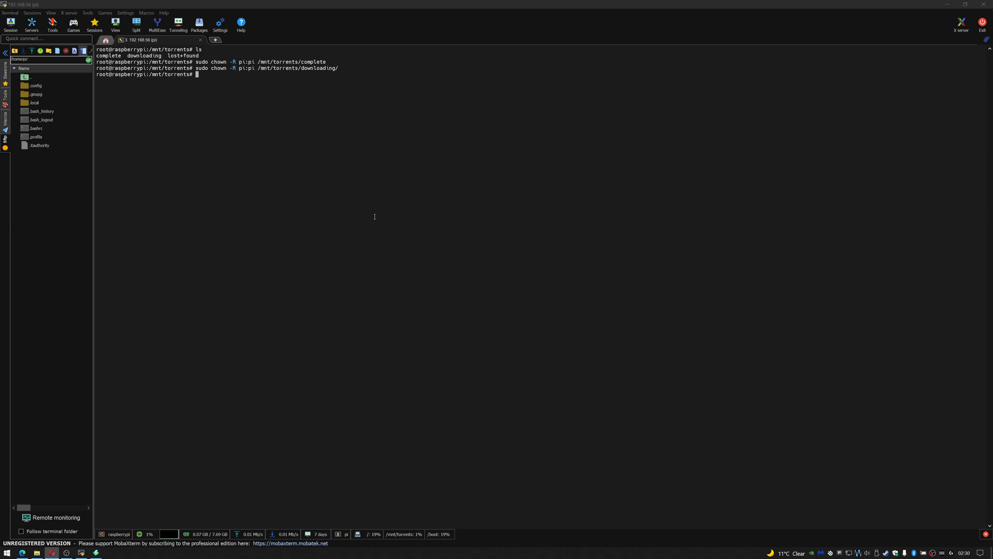
{"action": "mouse_move", "coordinate": [372, 196]}
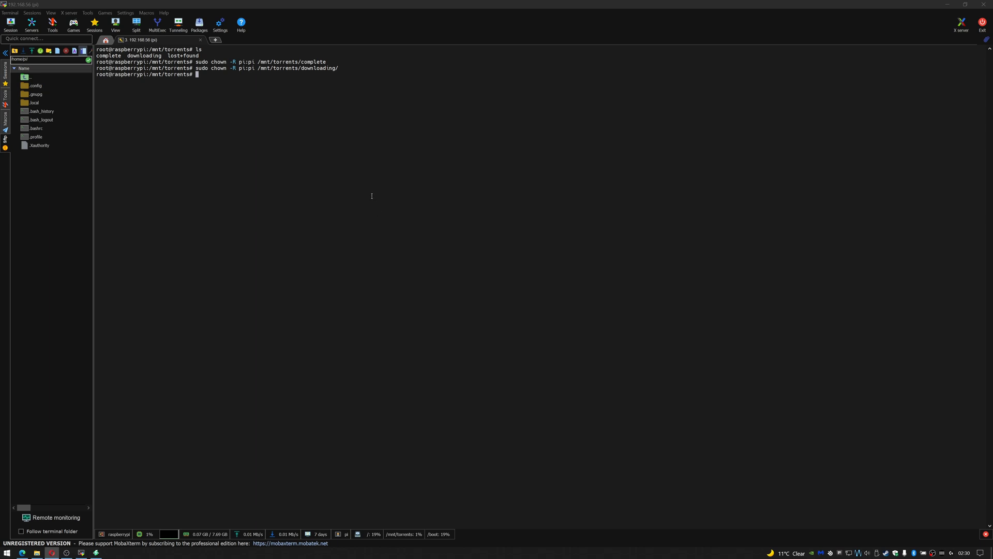
- Open /etc/transmission-daemon/settings.json in nano with sudo and scroll through it
{"action": "type", "text": "sudo nano /etc/transmission-daemon/settings.json"}
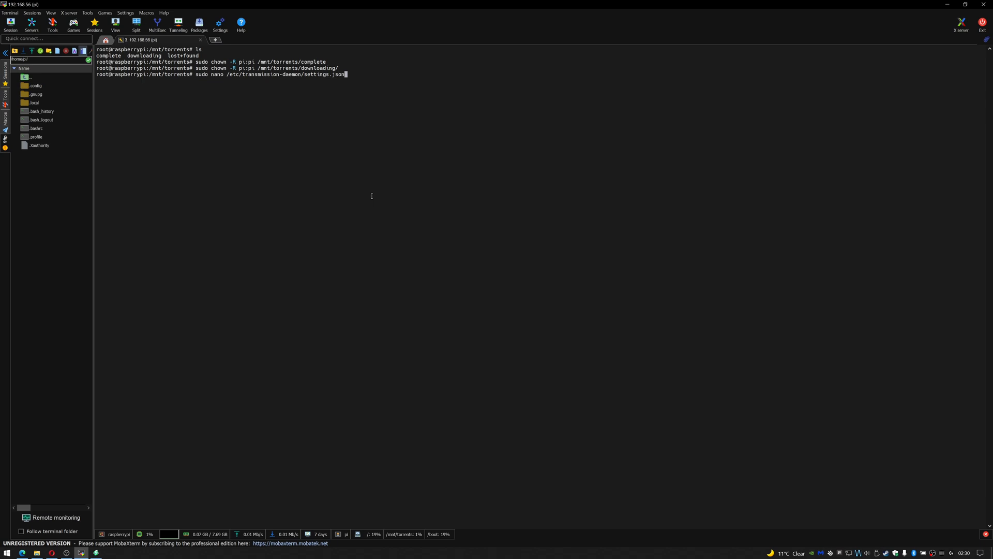
{"action": "key", "text": "Return"}
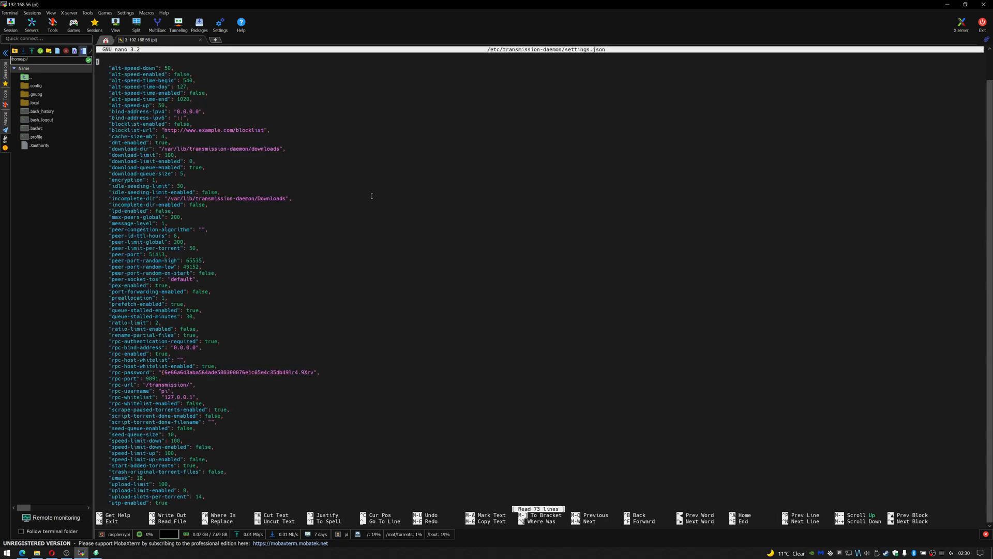
{"action": "scroll", "scroll_direction": "down", "scroll_amount": 3}
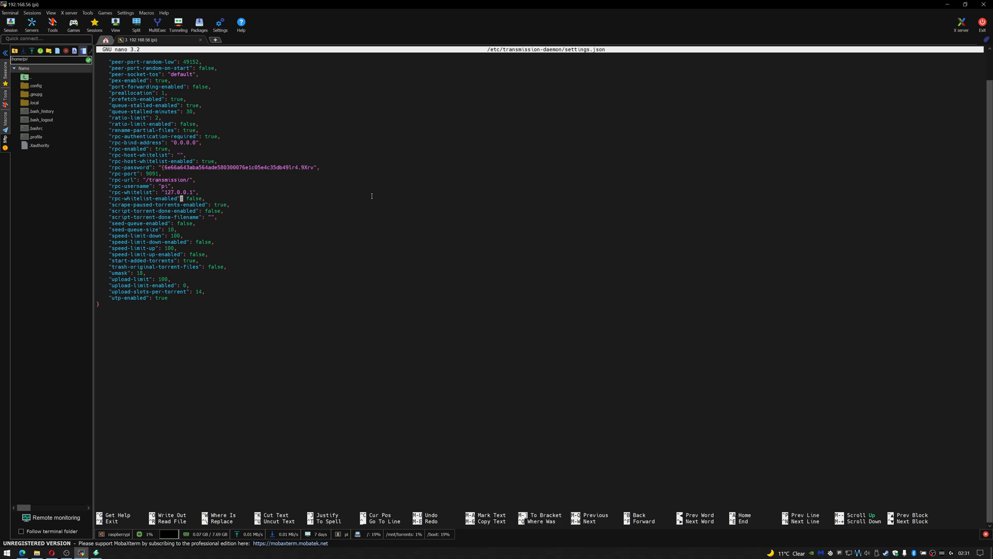
{"action": "scroll", "scroll_direction": "up", "scroll_amount": 3}
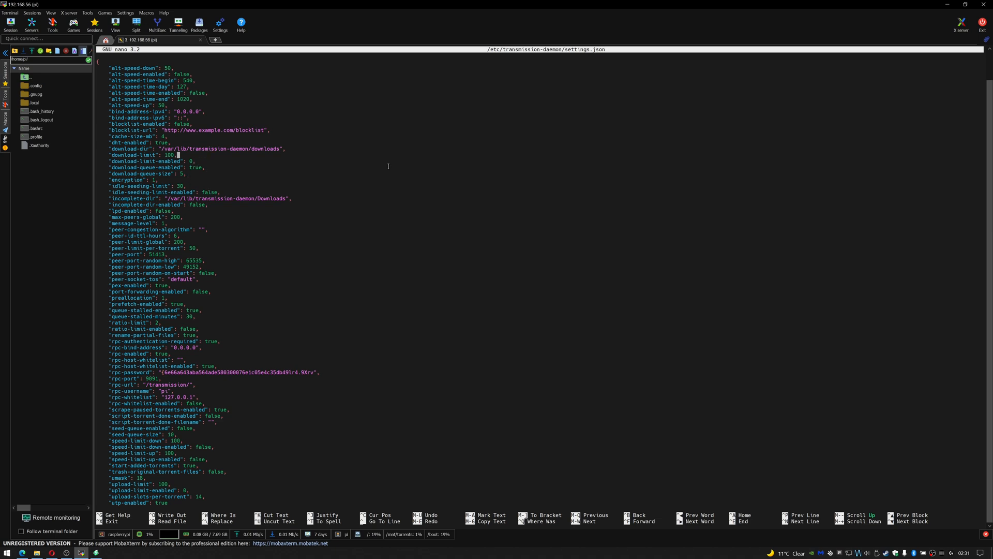
- Point download-dir to /mnt/torrents/complete and incomplete-dir to /mnt/torrents/downloading
{"action": "left_click", "coordinate": [199, 149]}
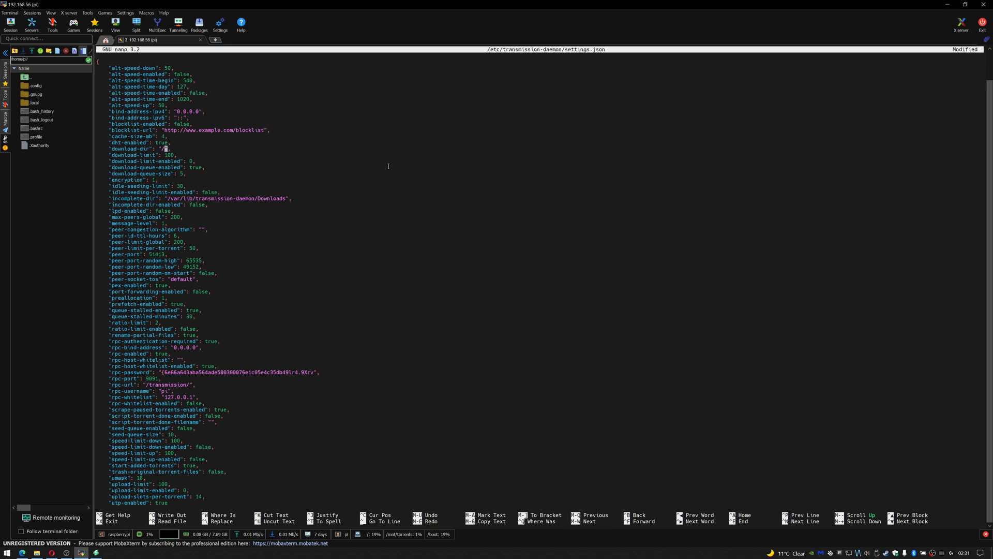
{"action": "type", "text": "/mnt/tor"}
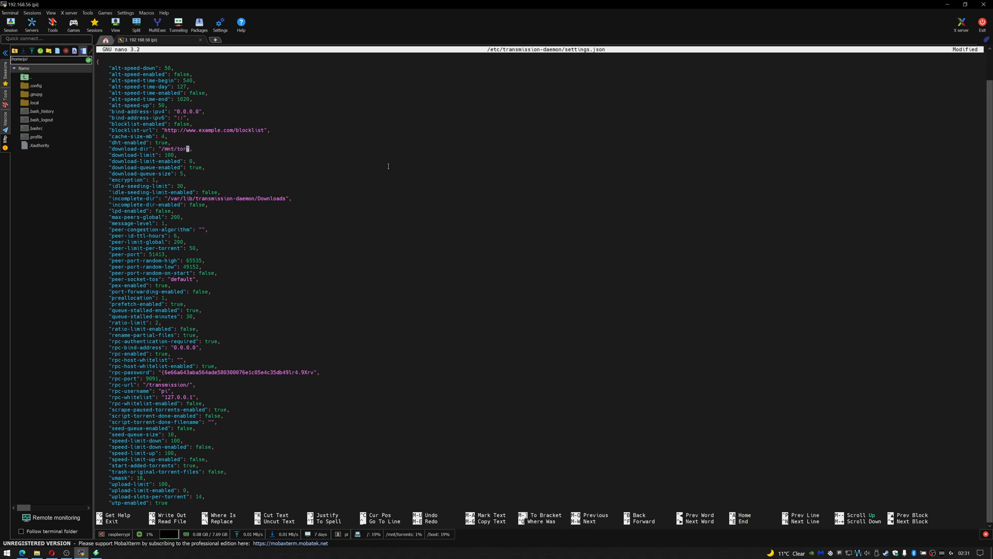
{"action": "type", "text": "rents"}
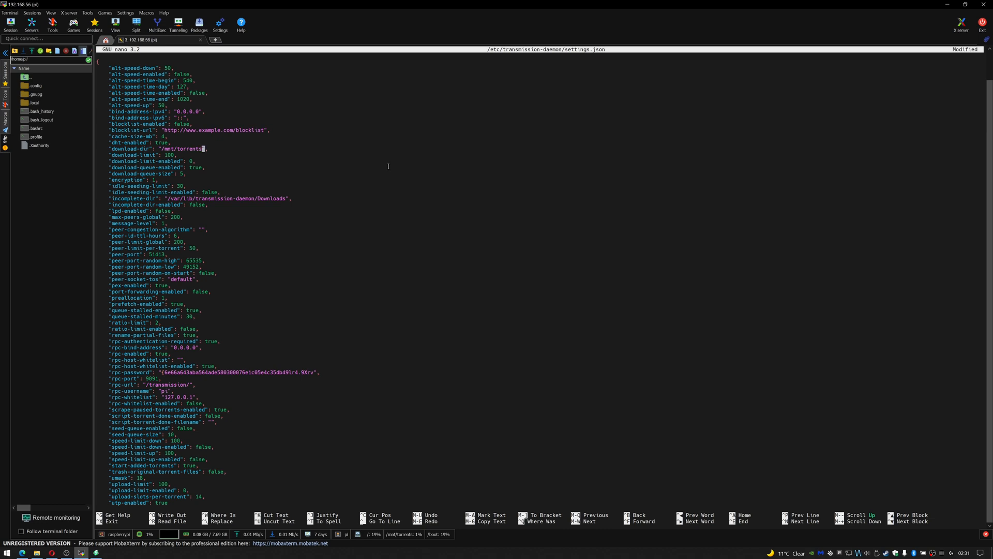
{"action": "type", "text": "complete"}
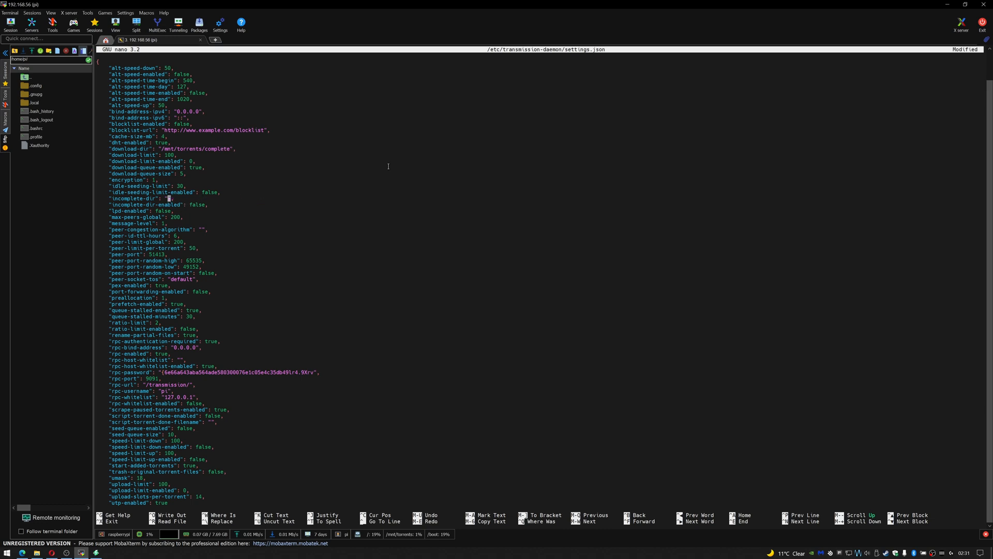
{"action": "type", "text": "/mnt/torrents/"}
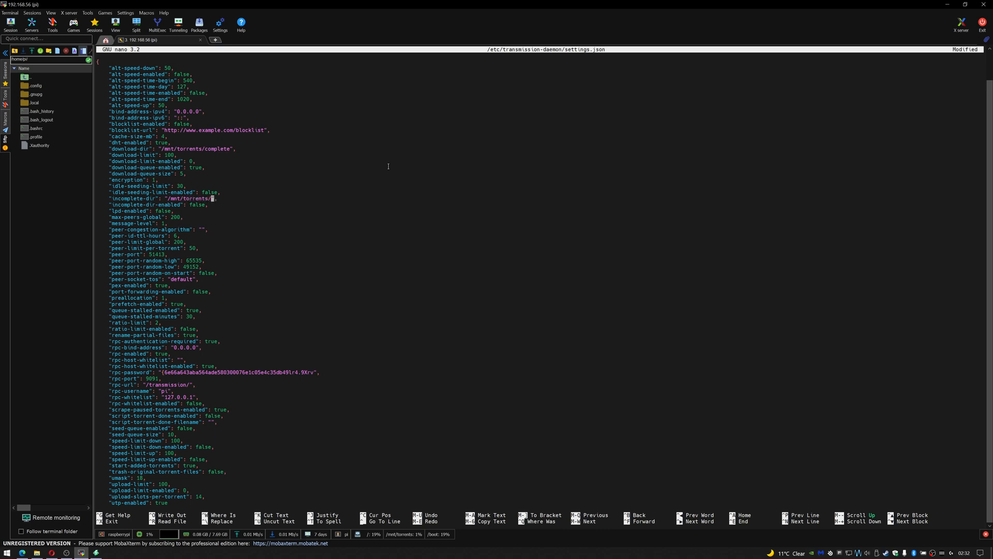
{"action": "type", "text": "downloading"}
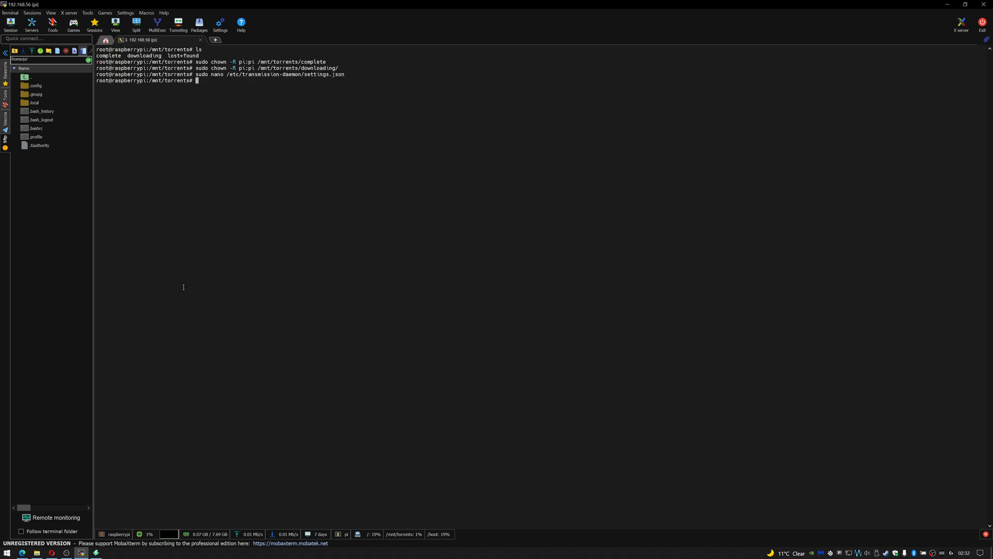
- Run 'sudo systemctl start transmission-daemon' from the root shell
{"action": "type", "text": "sudo systemctl stop transmission-daemon"}
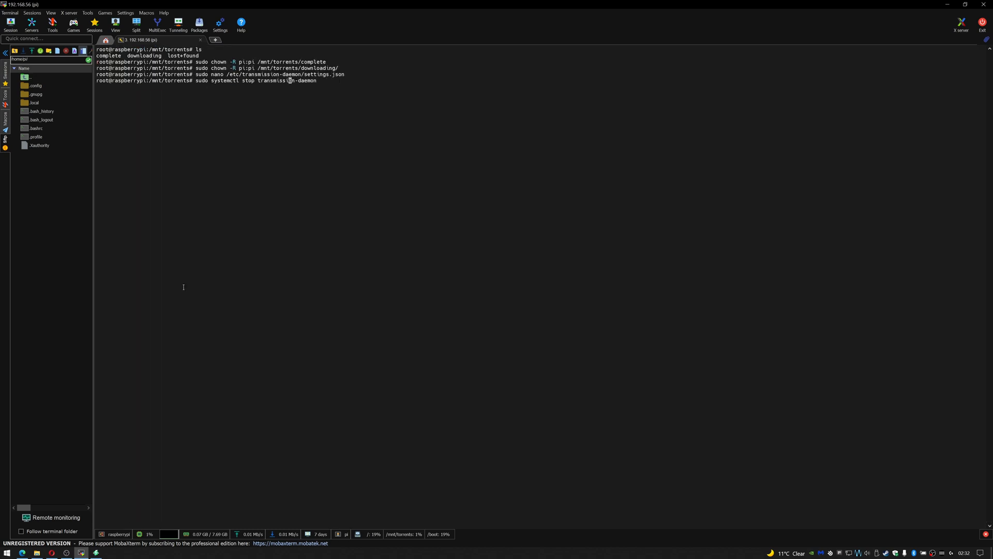
{"action": "type", "text": "start transmission-daemon"}
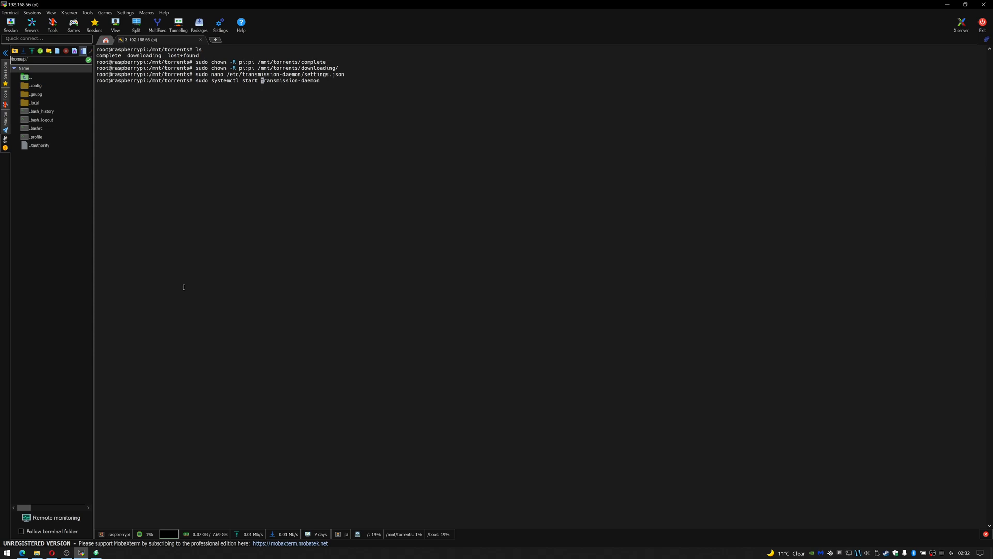
{"action": "key", "text": "Return"}
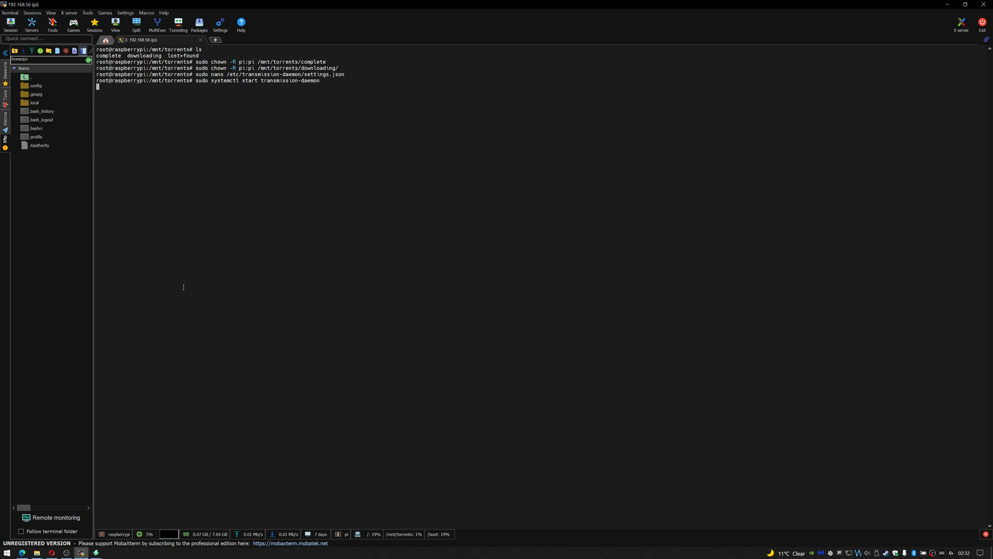
{"action": "key", "text": "Return"}
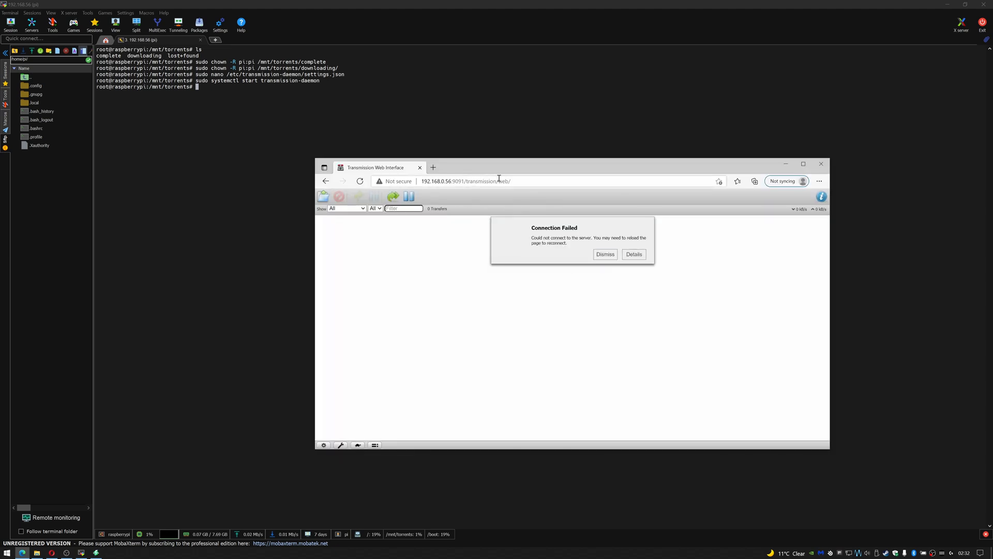
- Dismiss the Connection Failed message and bring up the Upload Torrent Files dialog
{"action": "left_click", "coordinate": [604, 254]}
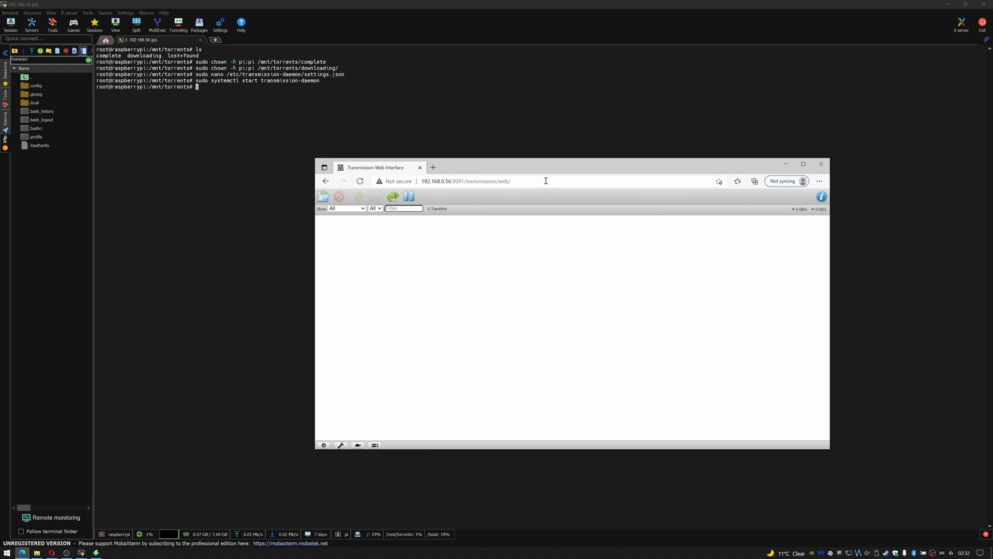
{"action": "left_click", "coordinate": [322, 196]}
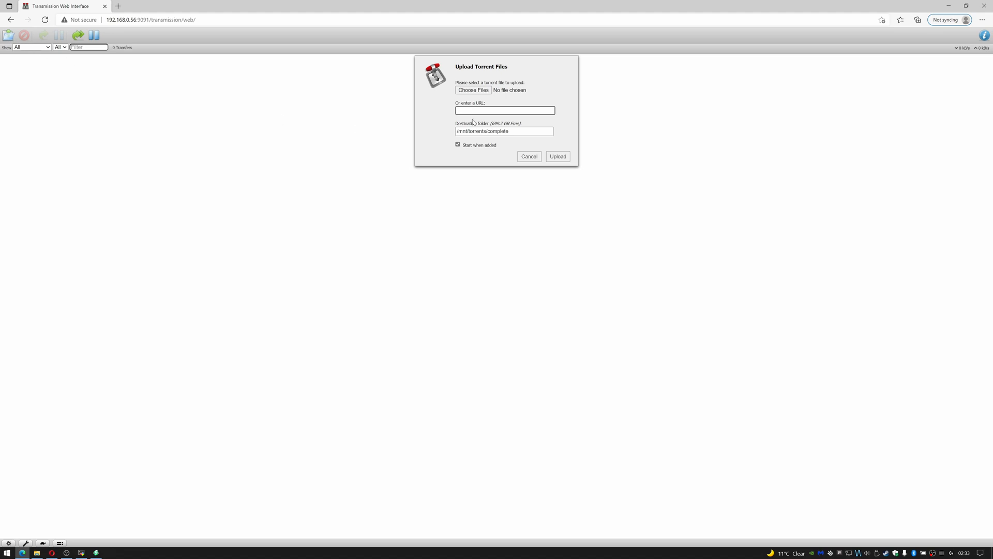
- Add the ubuntu-21.04-live-server-amd64.iso torrent by URL, then return to MobaXterm
{"action": "left_click", "coordinate": [504, 110]}
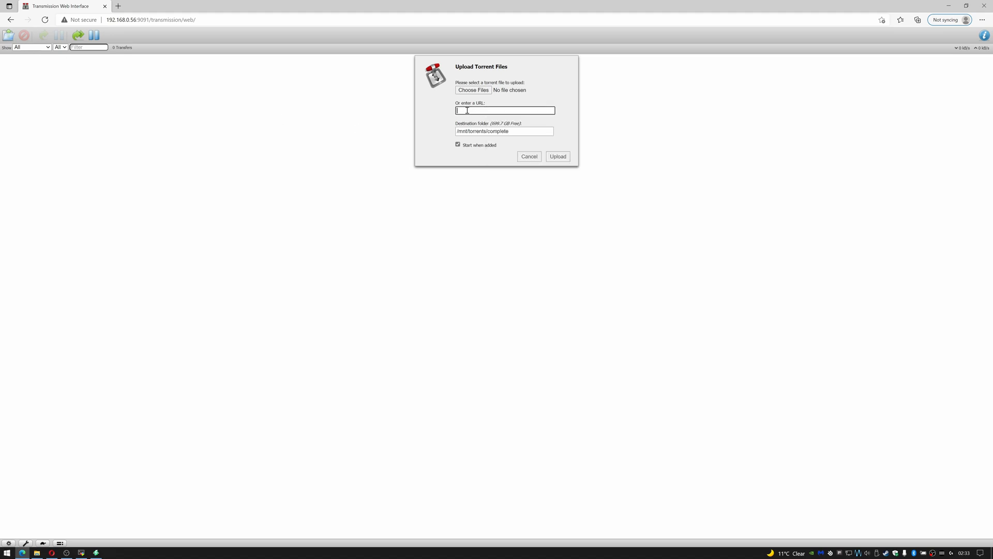
{"action": "type", "text": "ubuntu-21.04-live-server-amd64.iso.torrent"}
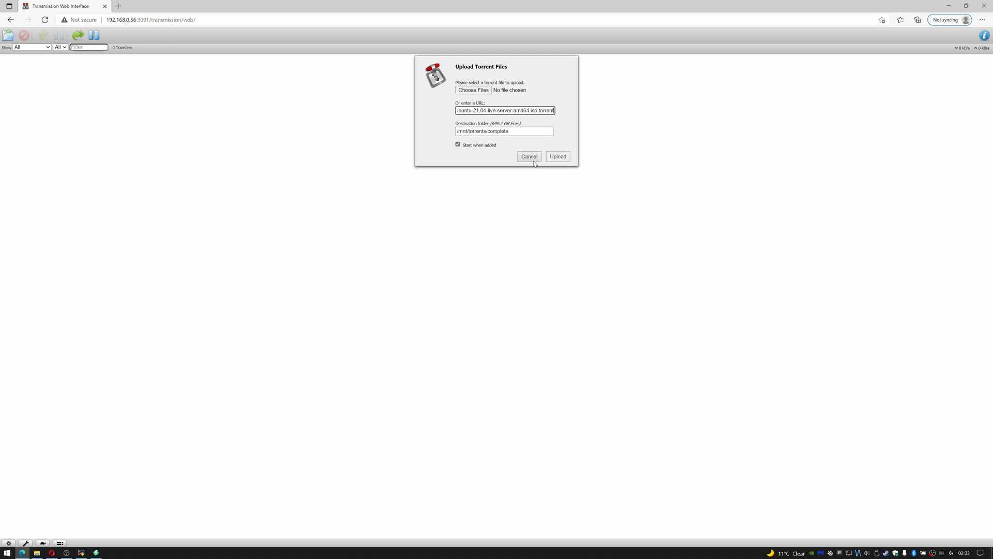
{"action": "left_click", "coordinate": [556, 157]}
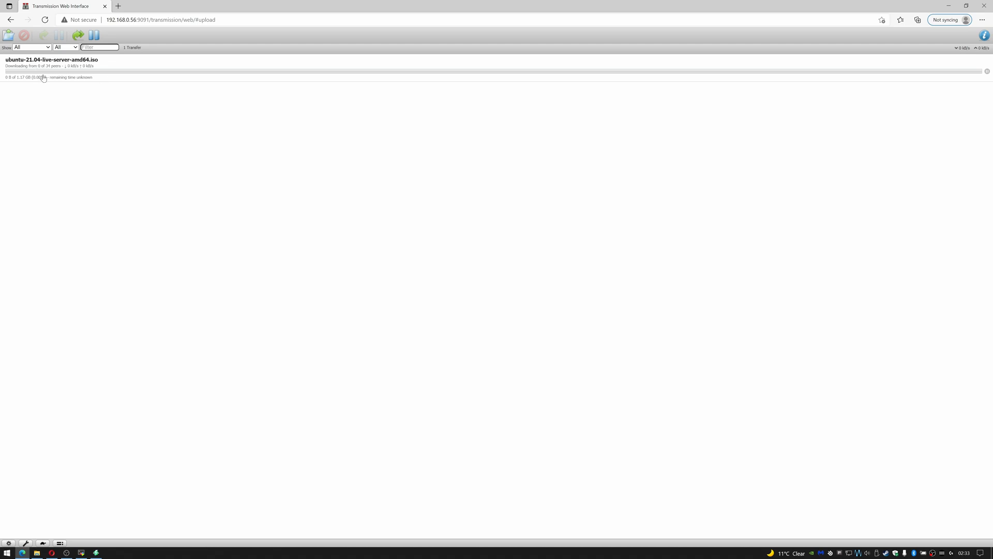
{"action": "mouse_move", "coordinate": [71, 108]}
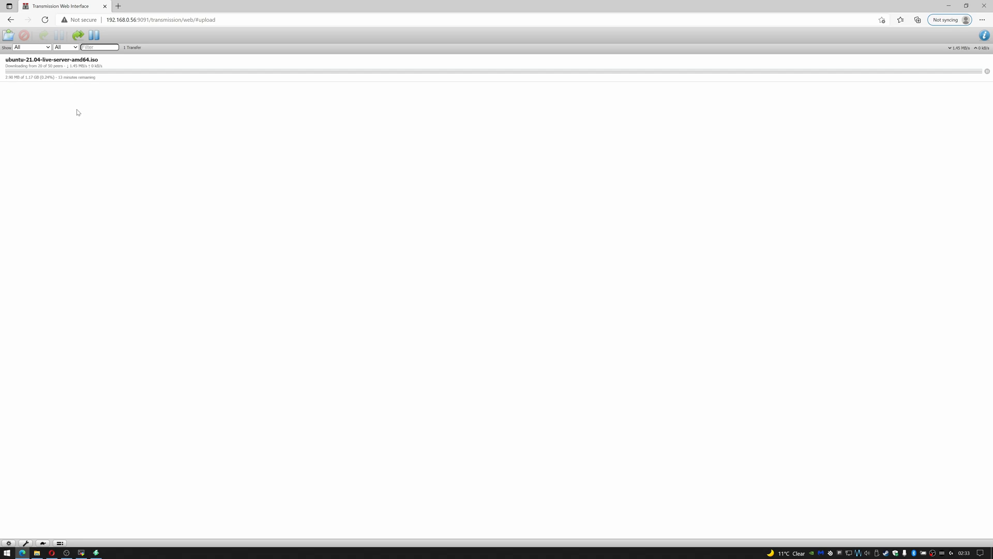
{"action": "mouse_move", "coordinate": [34, 78]}
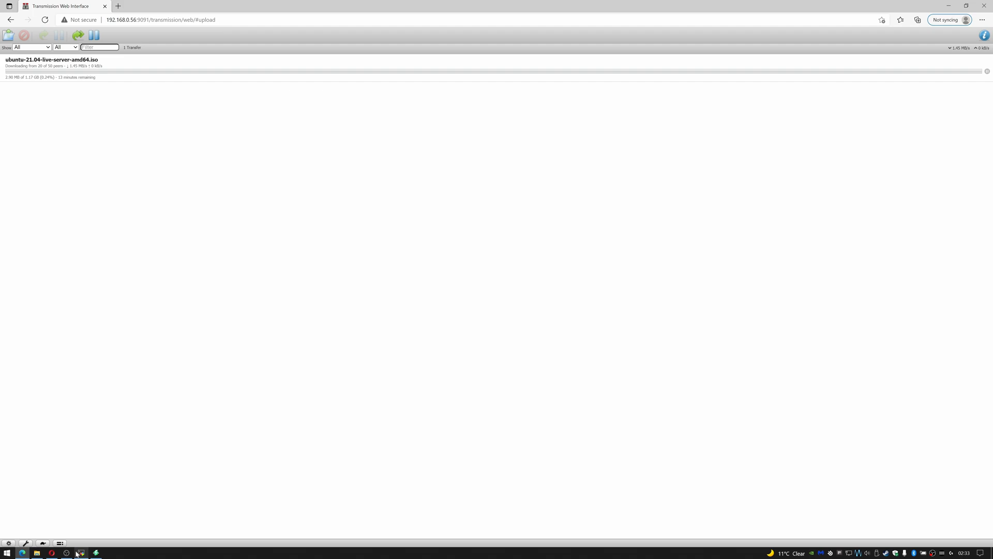
{"action": "left_click", "coordinate": [81, 552]}
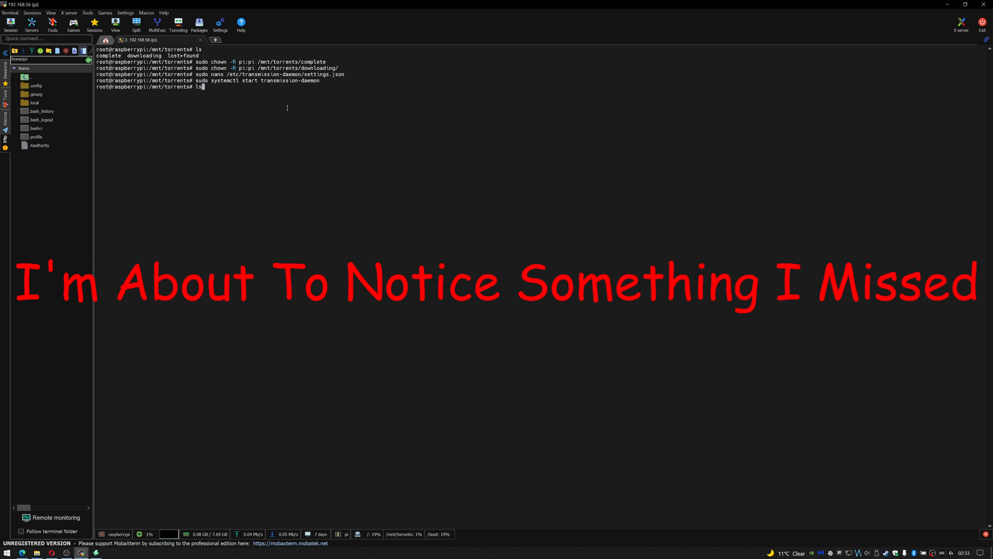
- List the contents of the downloading and complete folders under /mnt/torrents, then clear the terminal
{"action": "type", "text": "cd do"}
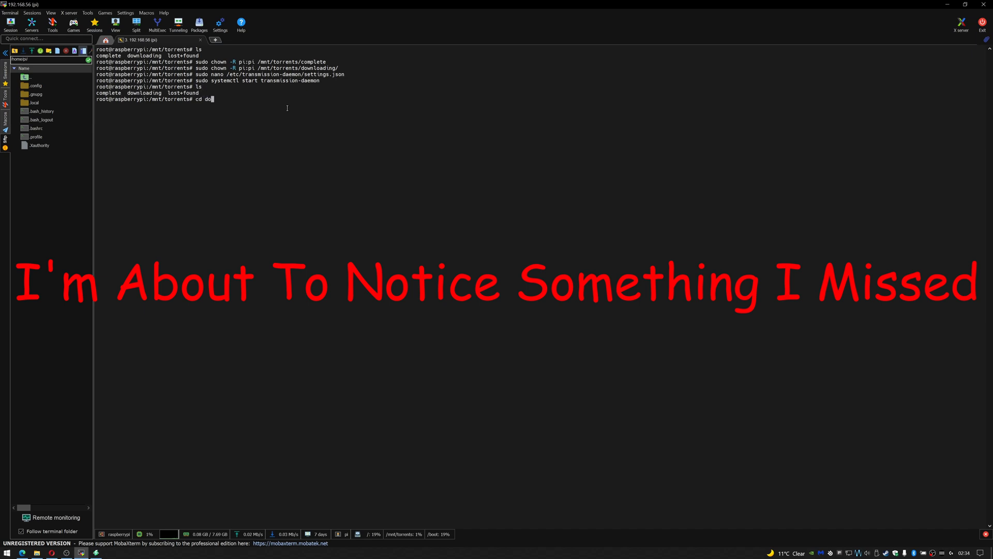
{"action": "key", "text": "Return"}
{"action": "type", "text": "cd co"}
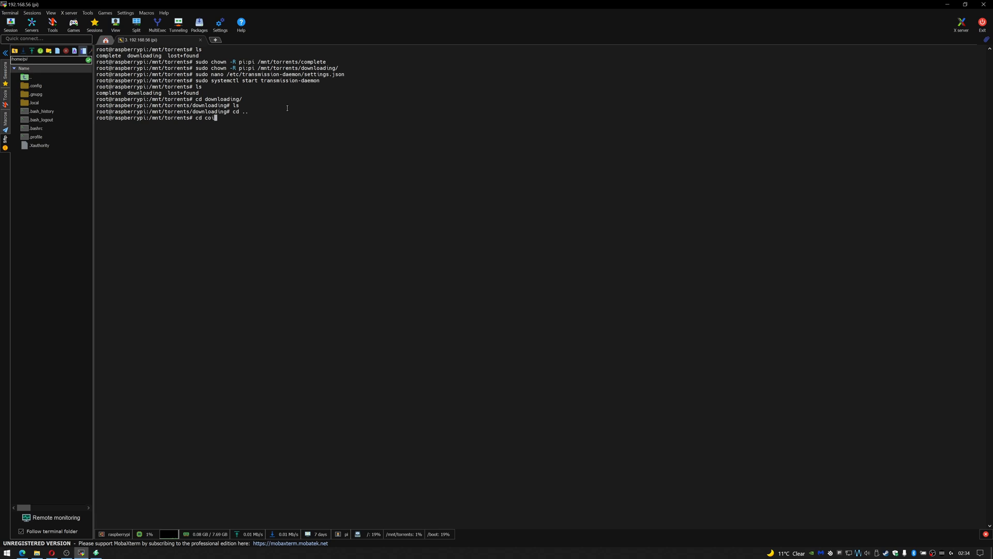
{"action": "key", "text": "Return"}
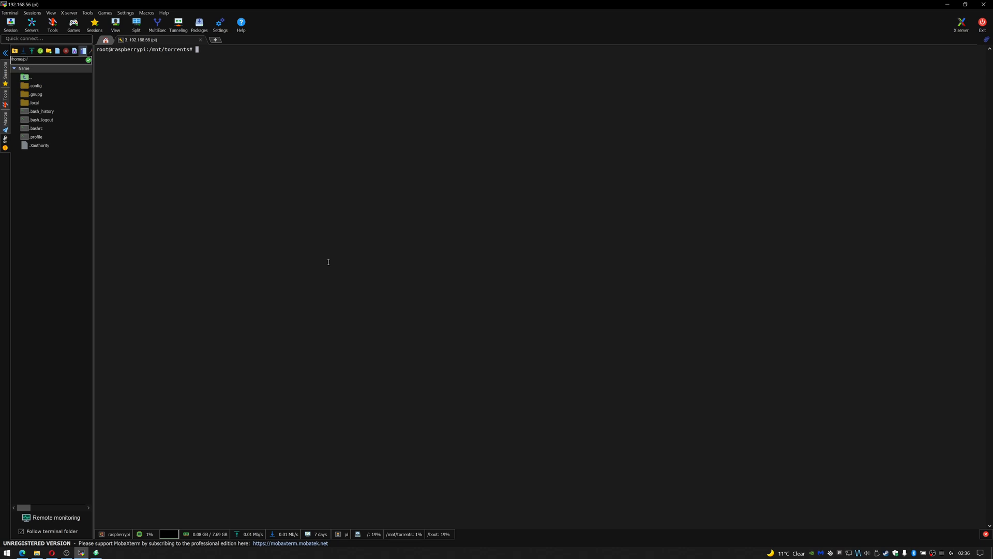
- Run chmod +766 on the downloading folder
{"action": "type", "text": "chmod"}
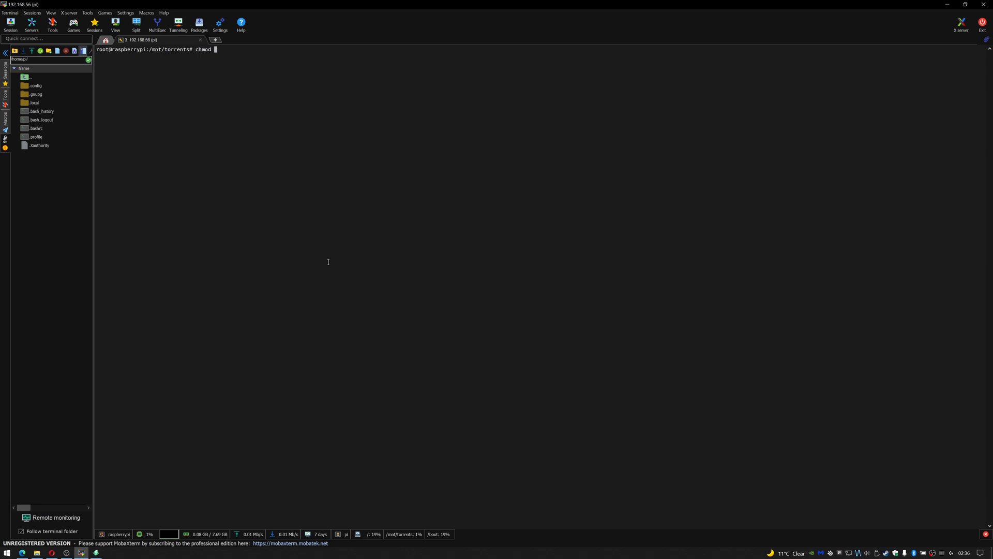
{"action": "type", "text": "766 downloading/"}
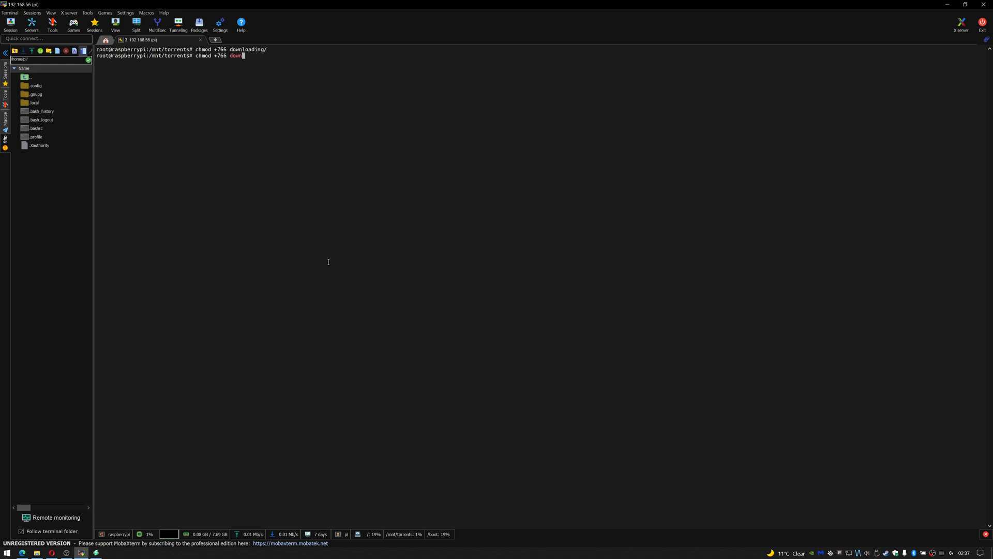
{"action": "key", "text": "Return"}
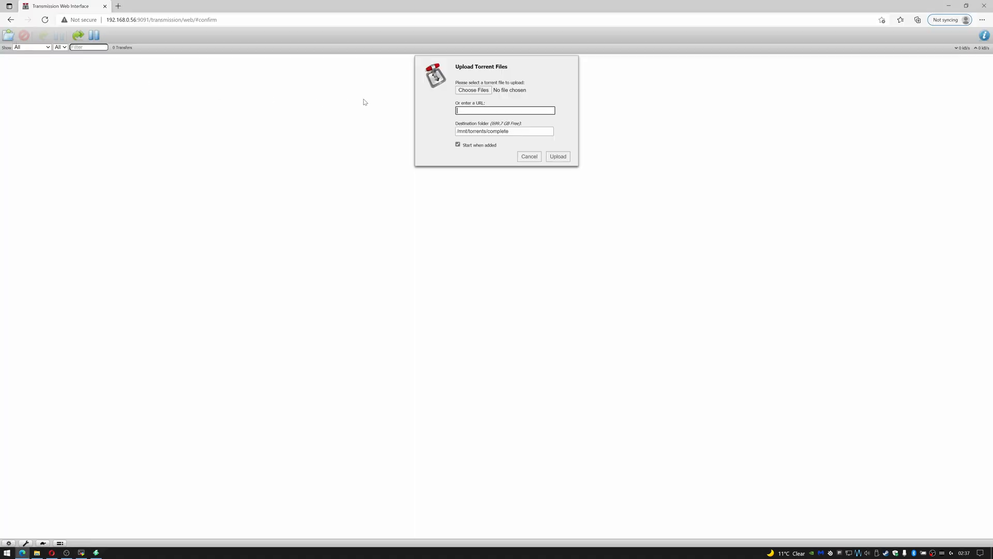
- Upload the ubuntu-21.04-live-server-amd64.iso.torrent URL in Transmission to restart the download
{"action": "type", "text": "ubuntu-21.04-live-server-amd64.iso.torrent"}
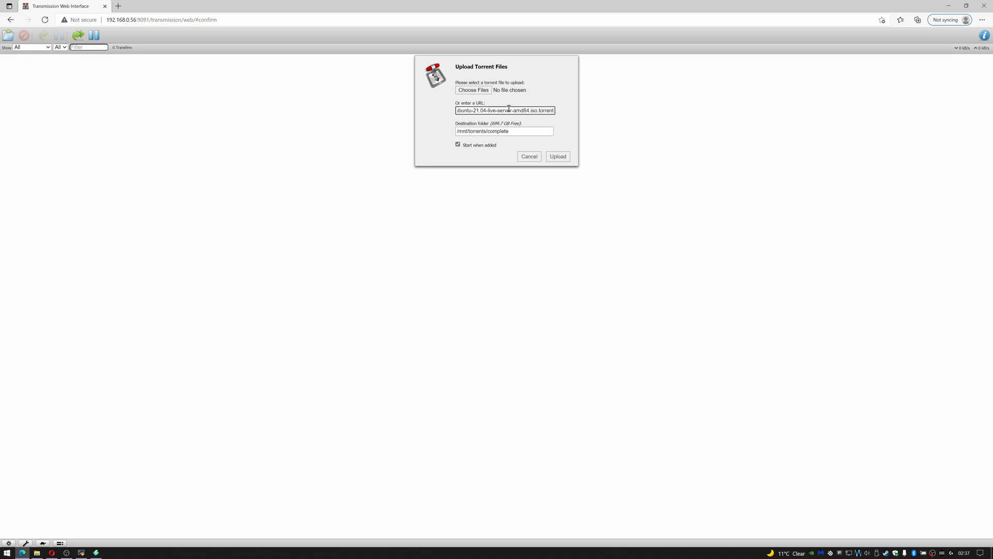
{"action": "left_click", "coordinate": [556, 155]}
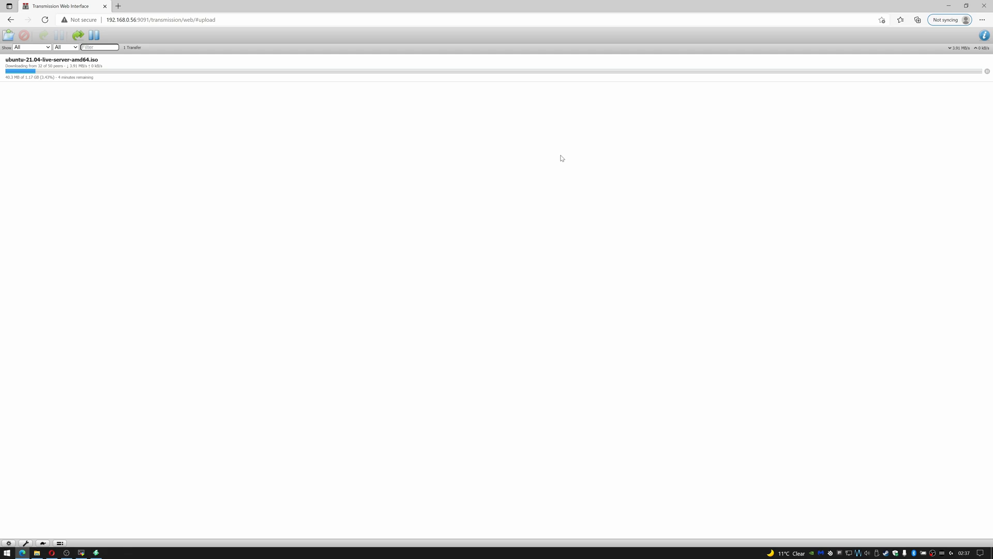